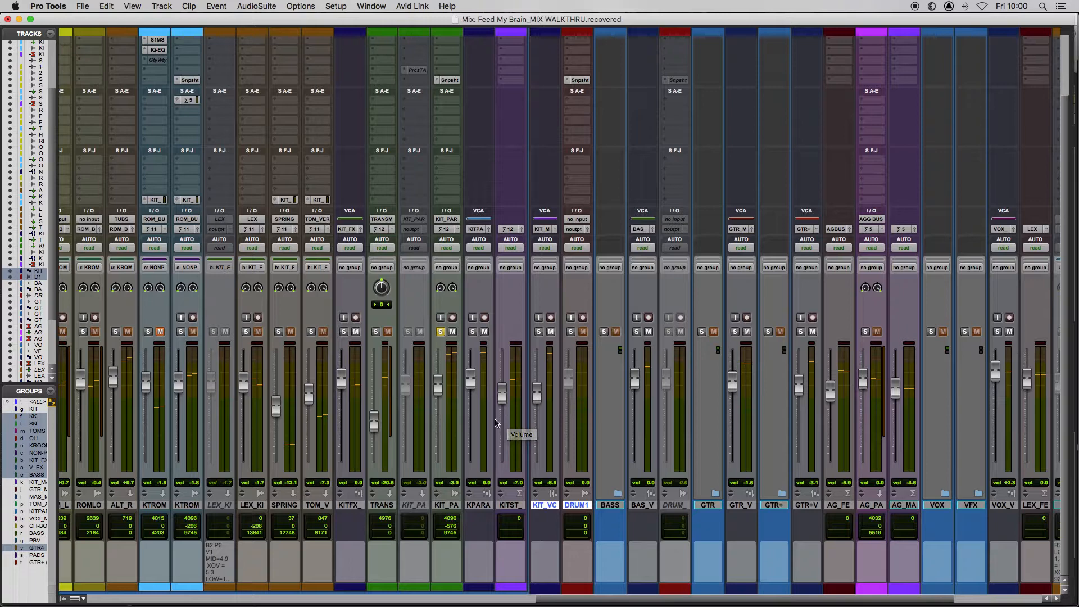
pyautogui.moveTo(465, 398)
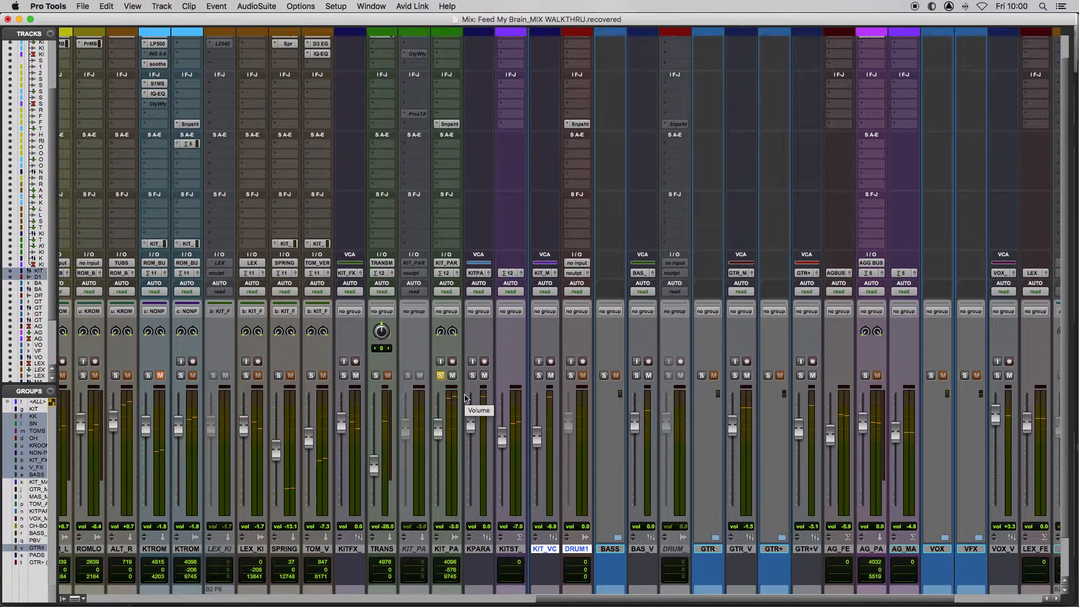
# Scroll the mixer left to bring the kick, snare and tom bus drum tracks into view
pyautogui.hscroll(-3)
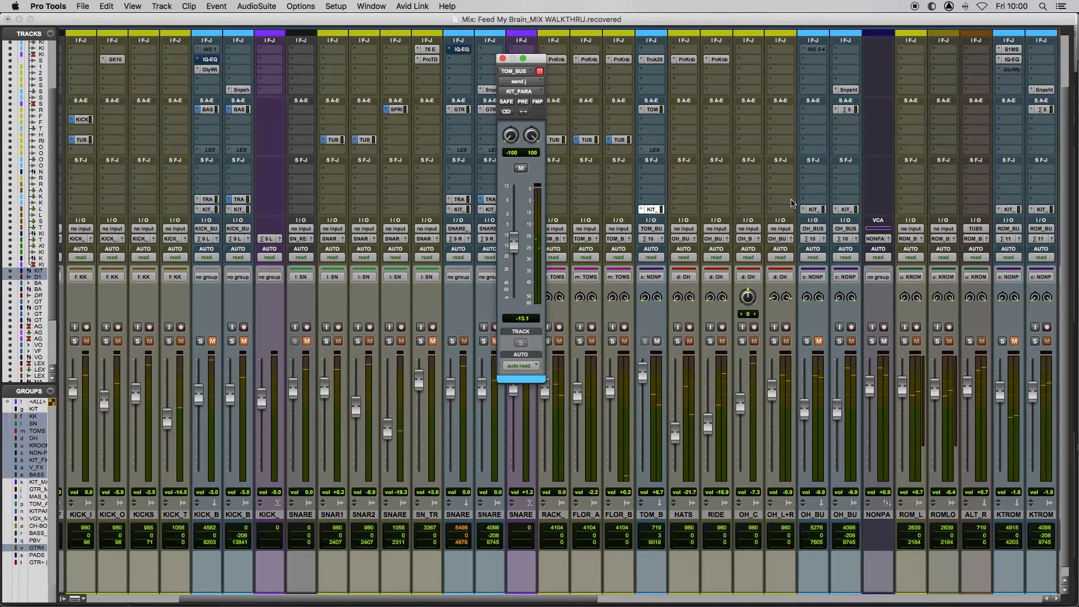
# Show KTROM_BU's send to KIT_PARA at about -36 dB and move its send window aside
pyautogui.hscroll(3)
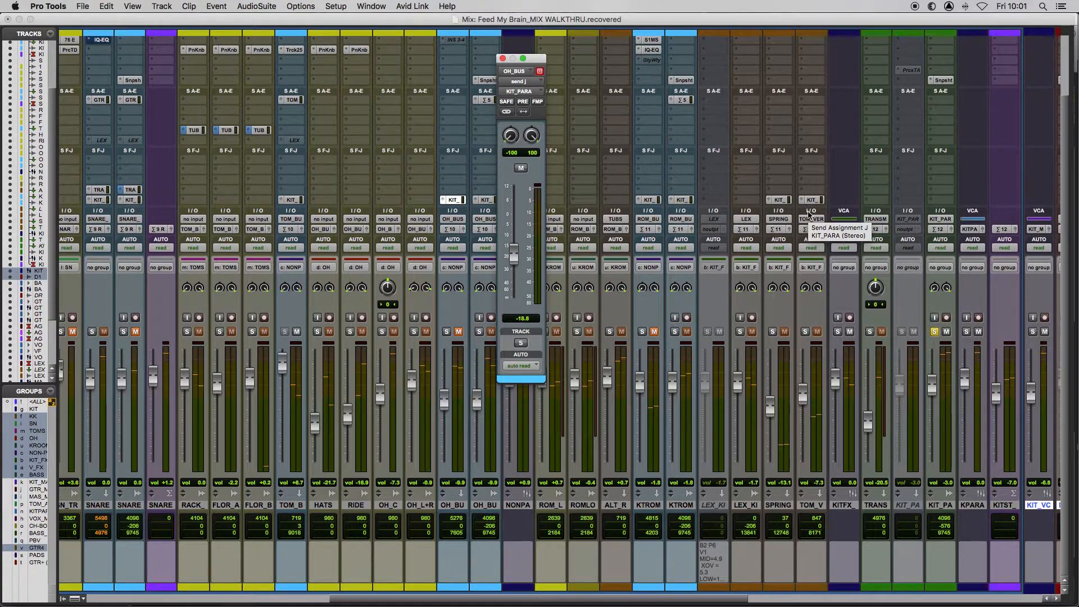
pyautogui.moveTo(674, 199)
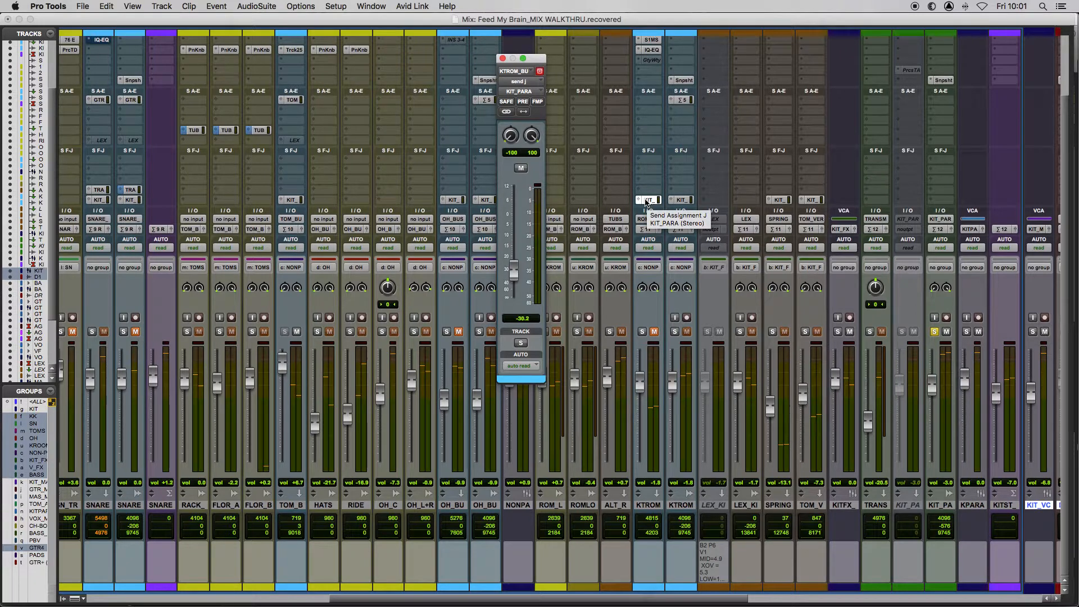
pyautogui.moveTo(536, 62)
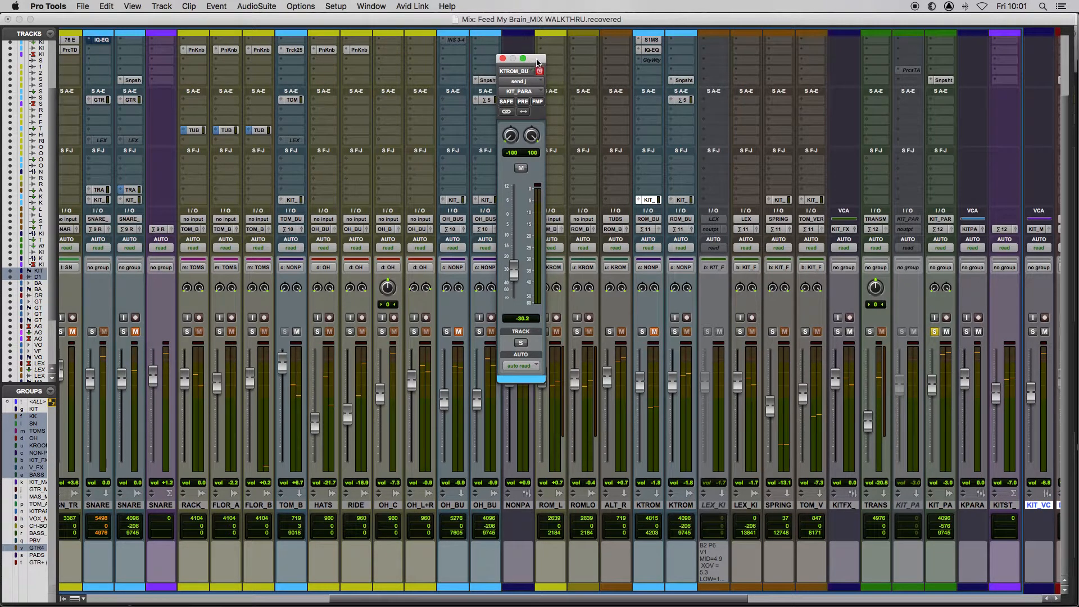
pyautogui.moveTo(521, 58); pyautogui.dragTo(466, 56)
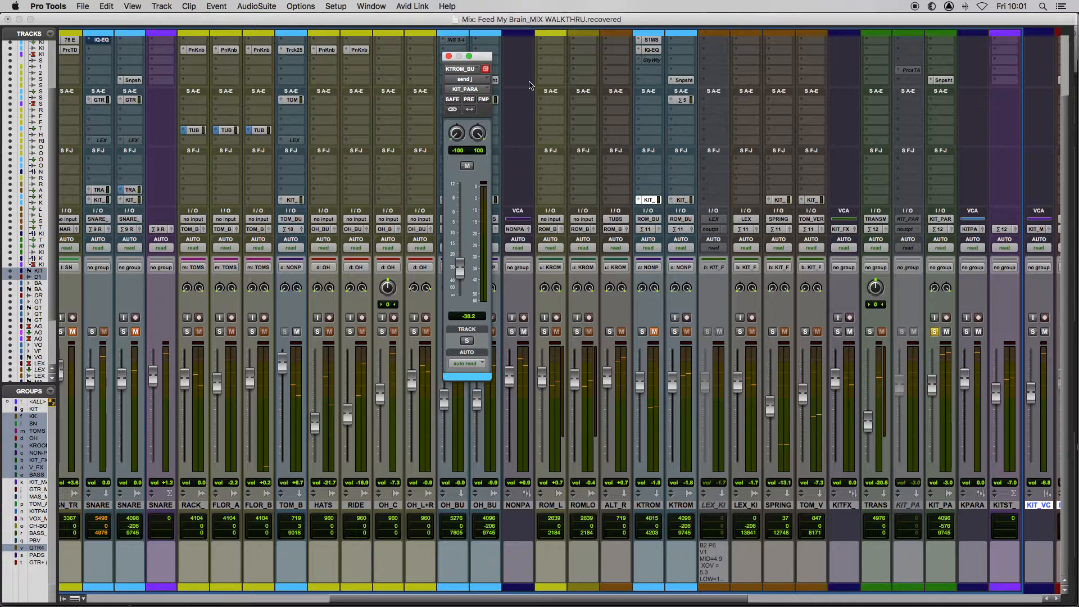
pyautogui.moveTo(713, 221)
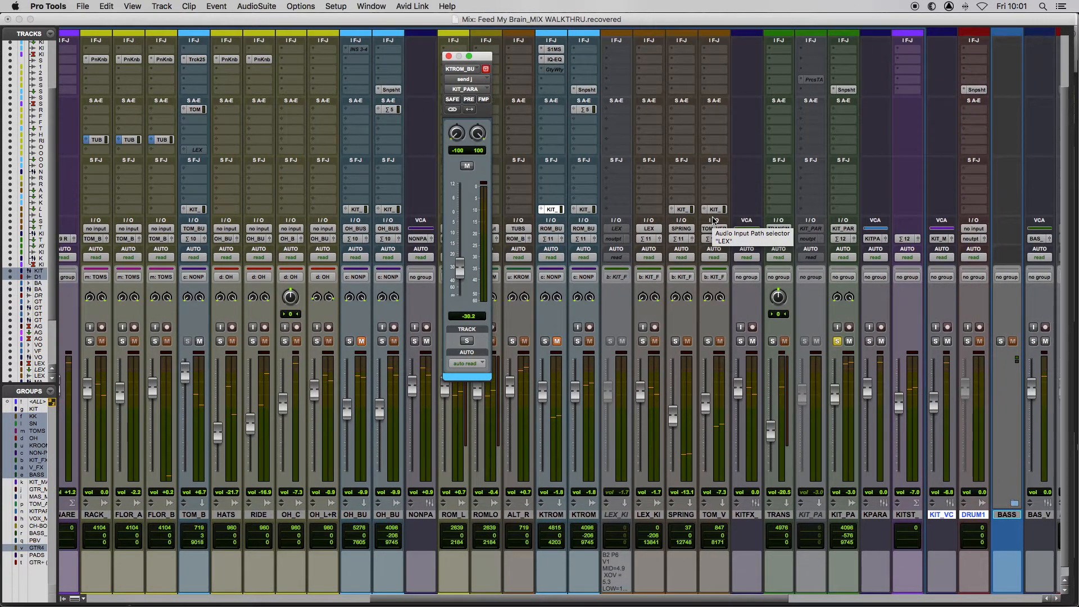
# Scroll the mixer right to reach the KIT_VC, DRUM1, bass and guitar tracks
pyautogui.hscroll(3)
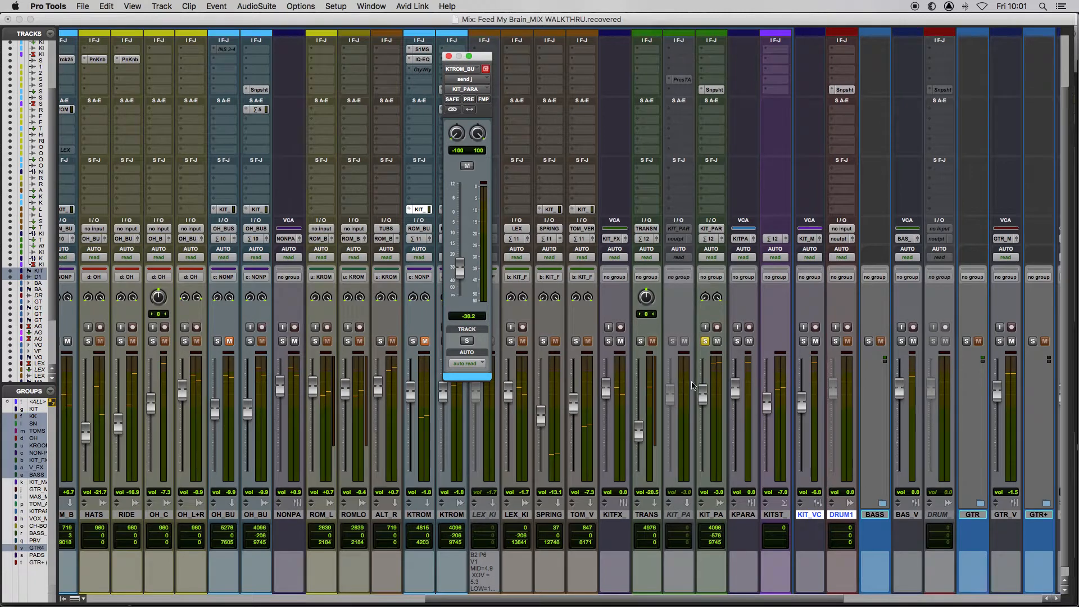
pyautogui.moveTo(701, 79)
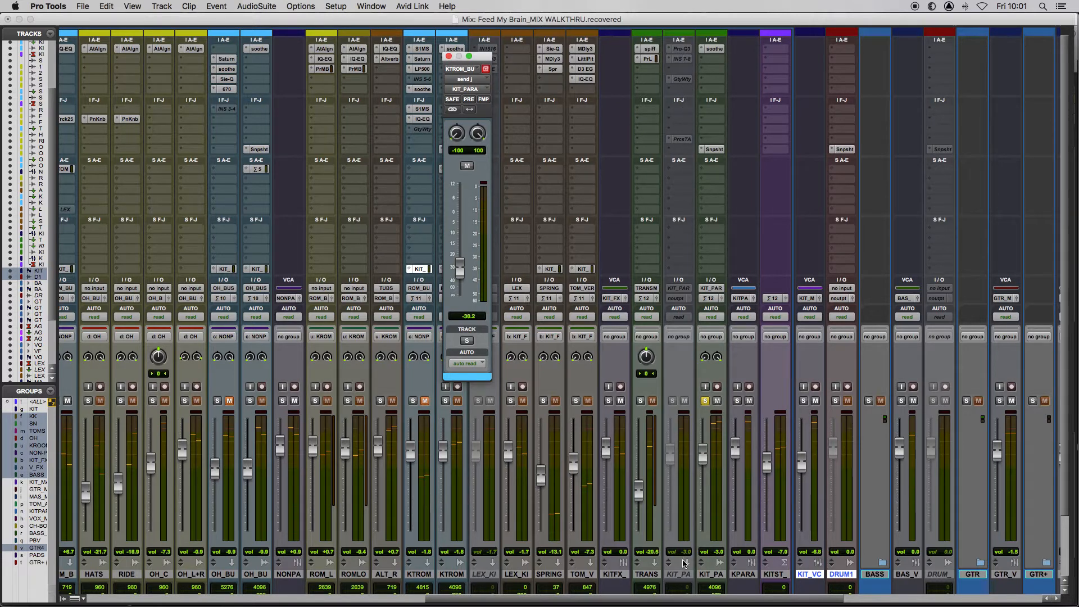
pyautogui.moveTo(690, 265)
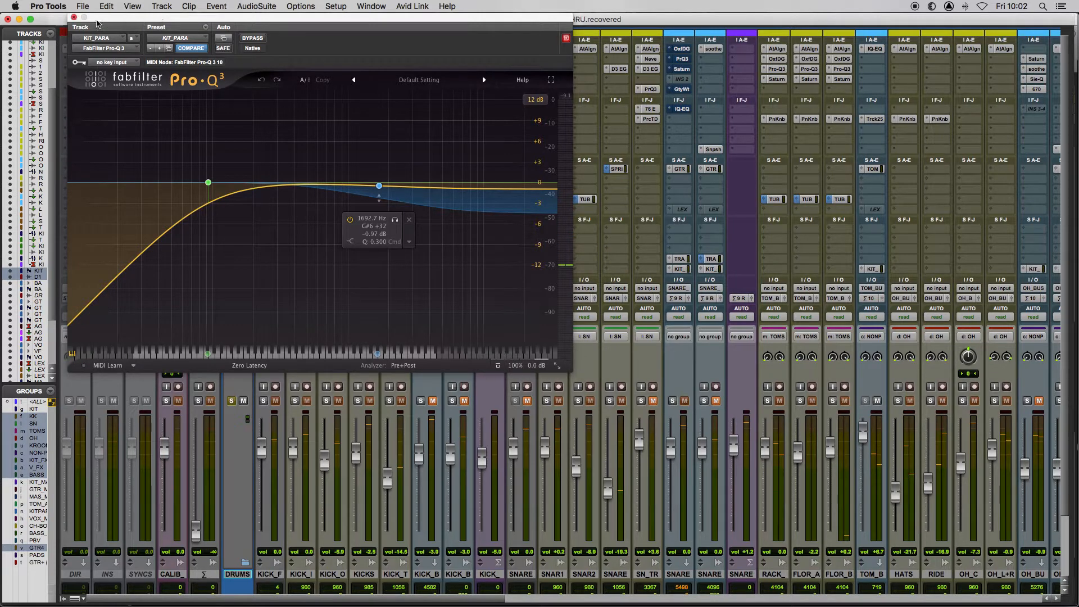
# Close KIT_PARA's Pro-Q 3 and open its Snpsht insert showing the compressor images
pyautogui.click(74, 17)
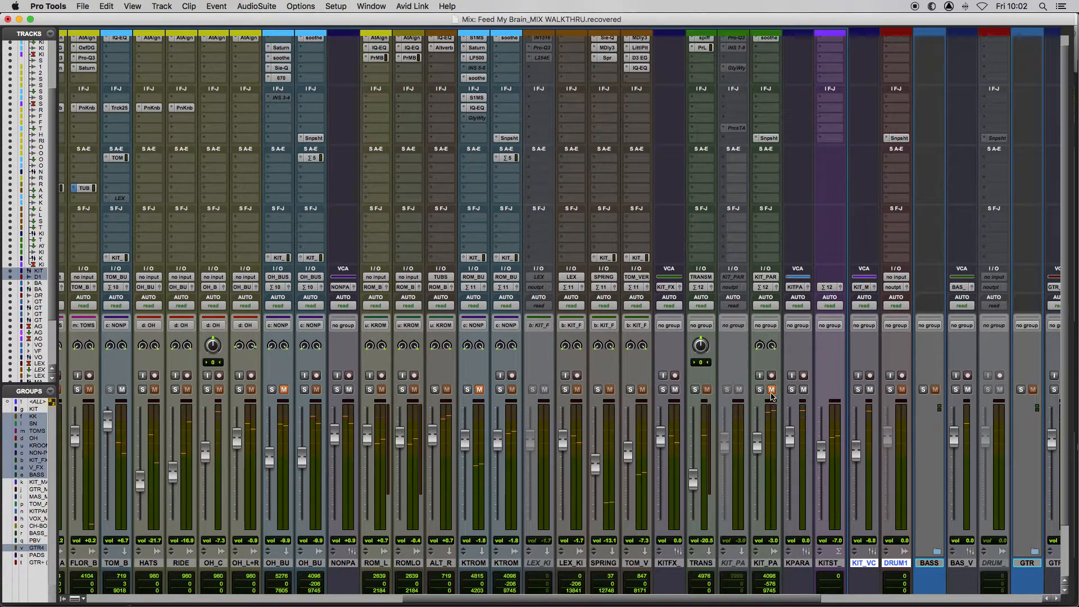
pyautogui.click(759, 390)
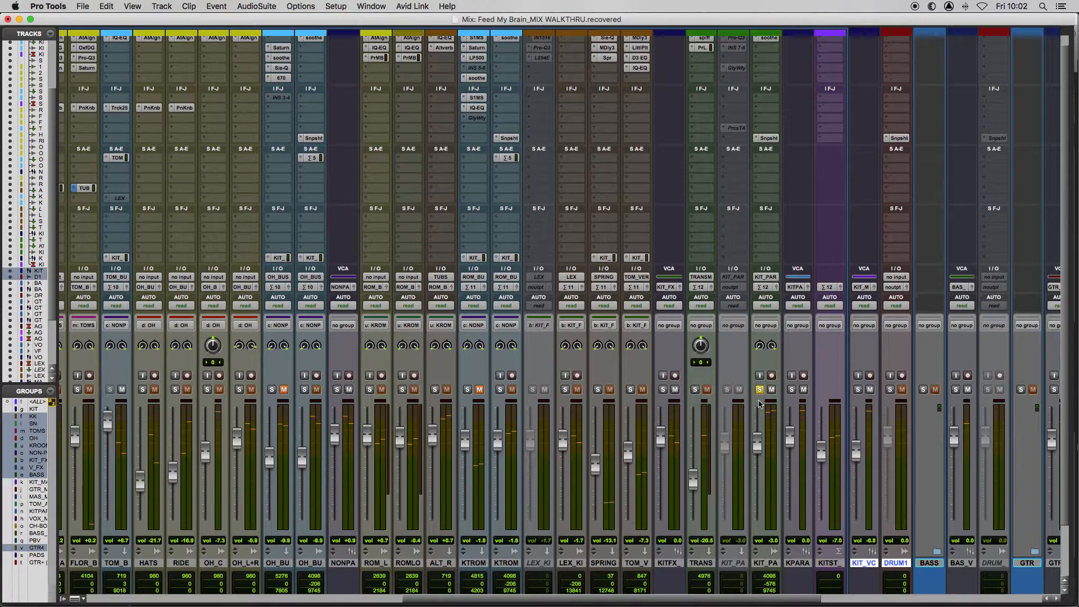
pyautogui.hscroll(3)
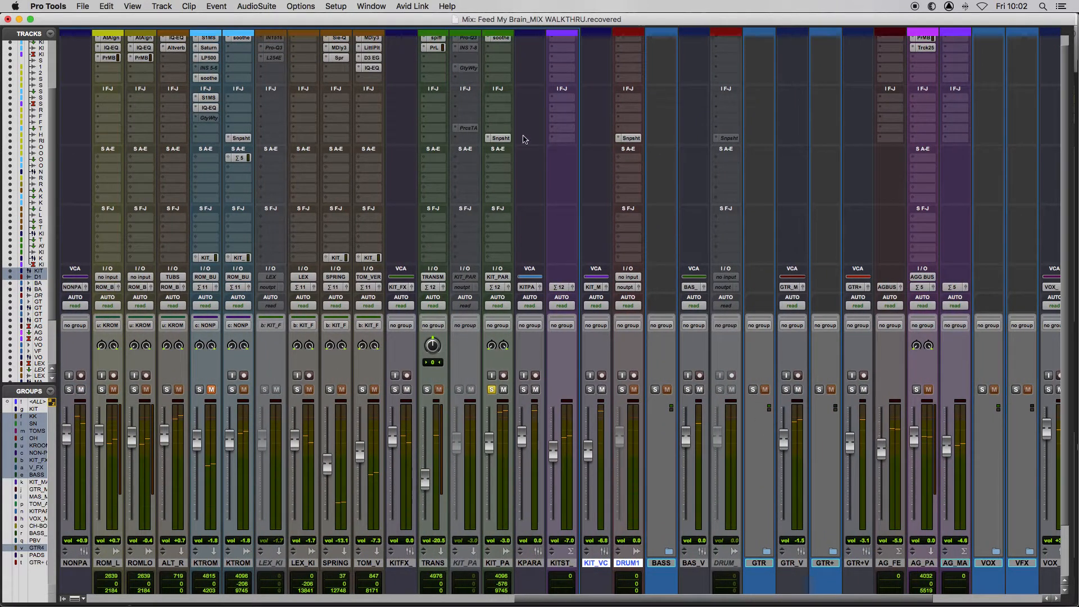
pyautogui.moveTo(499, 138)
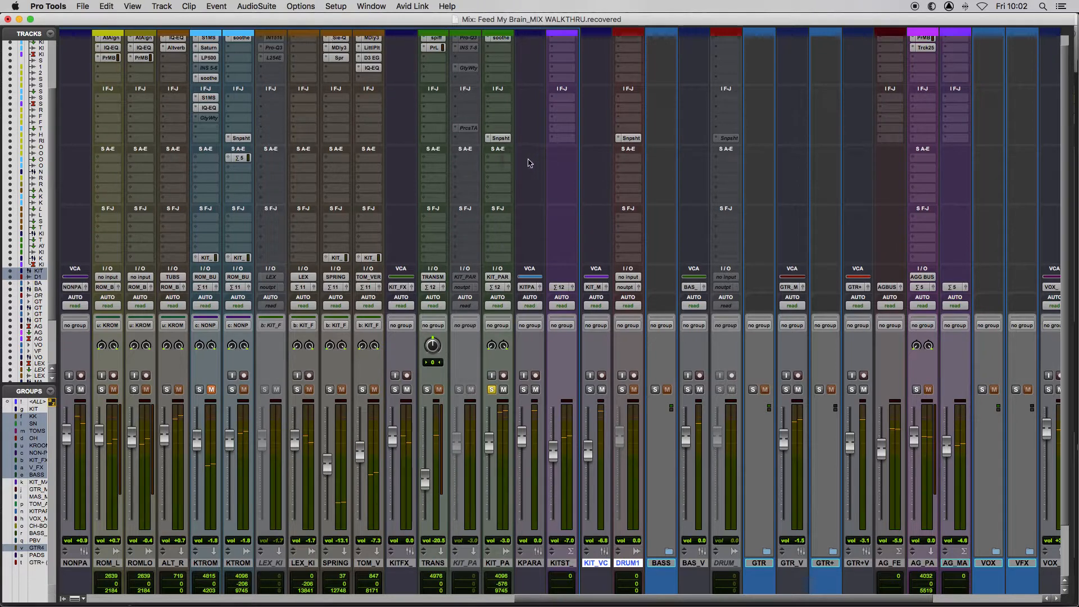
pyautogui.click(500, 138)
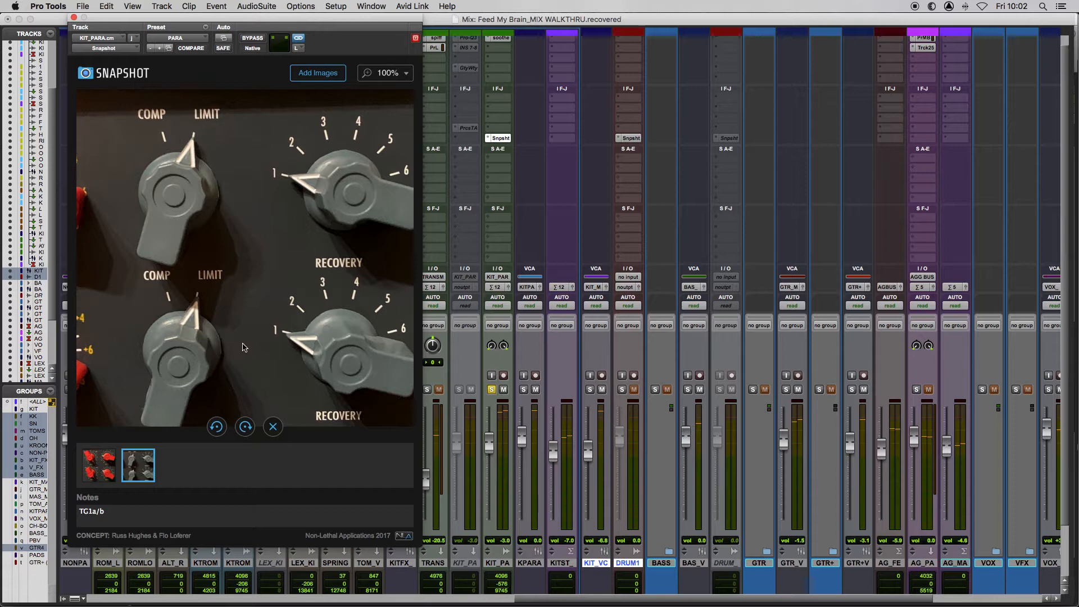
# Flip between the red-knob and grey compressor photos, ending on the red input/output knobs
pyautogui.click(98, 464)
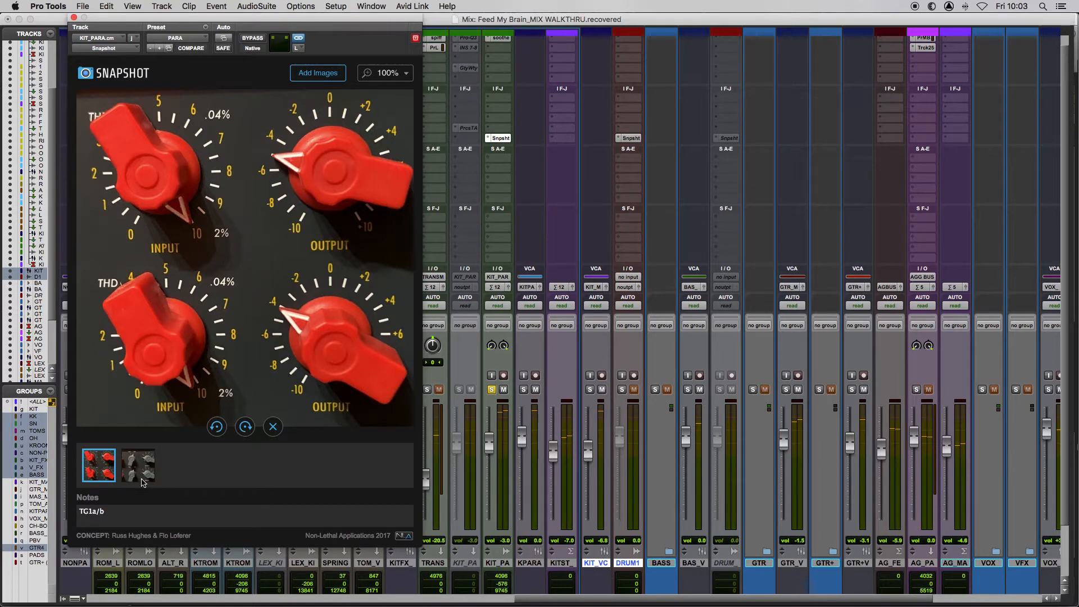
pyautogui.click(138, 465)
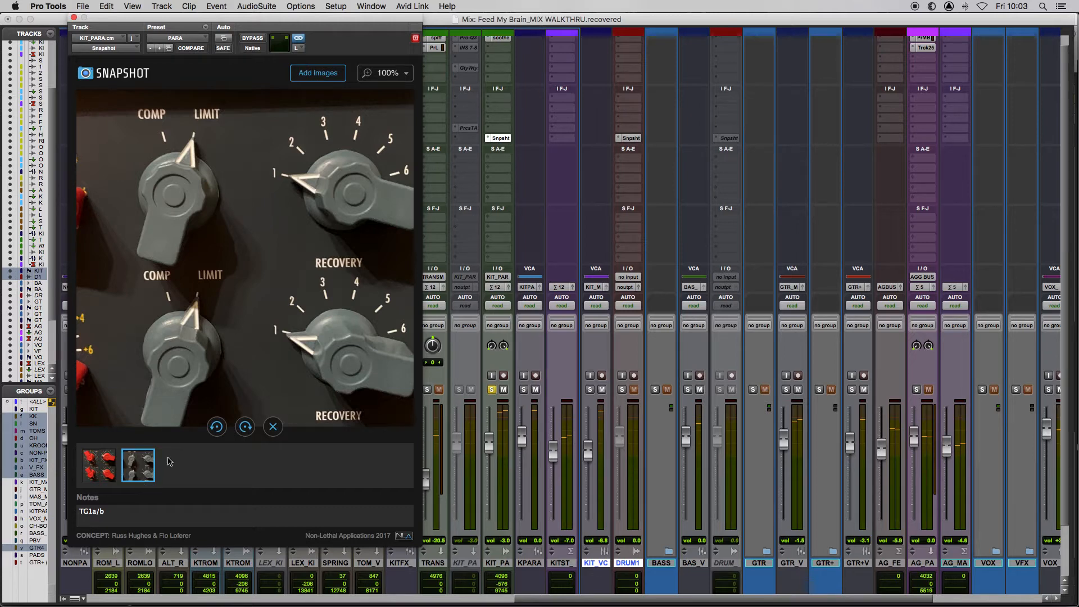
pyautogui.moveTo(123, 465)
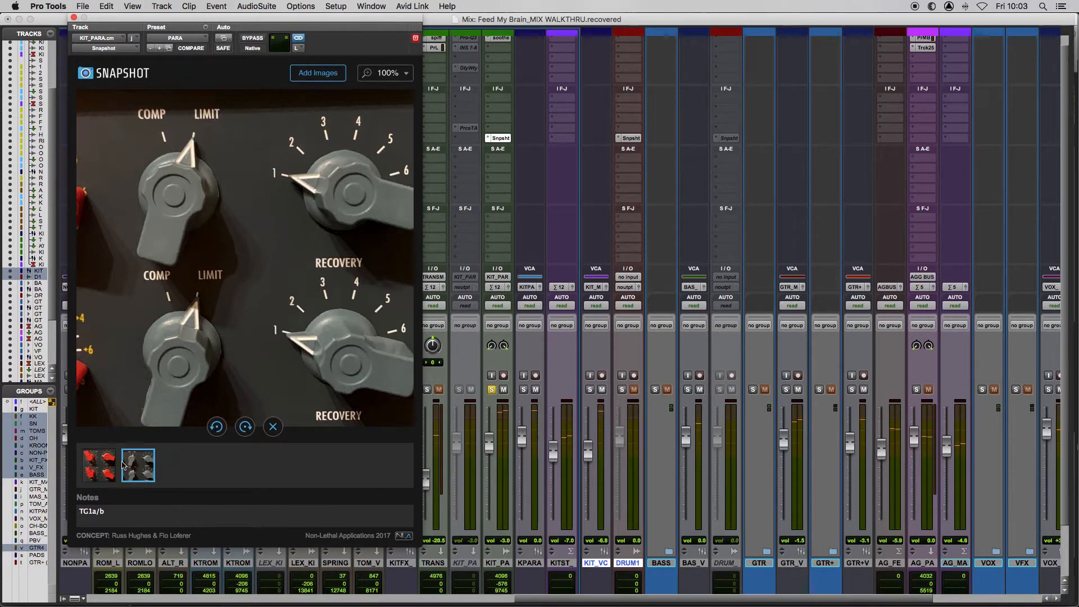
pyautogui.click(98, 465)
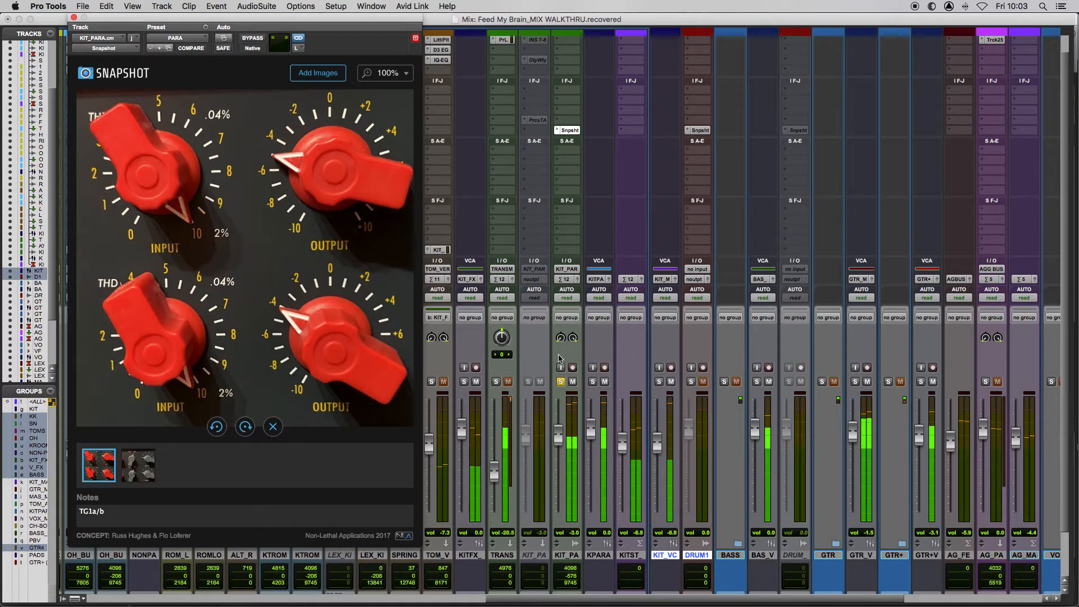
# Scroll the mixer left and solo the TRANS track
pyautogui.hscroll(-3)
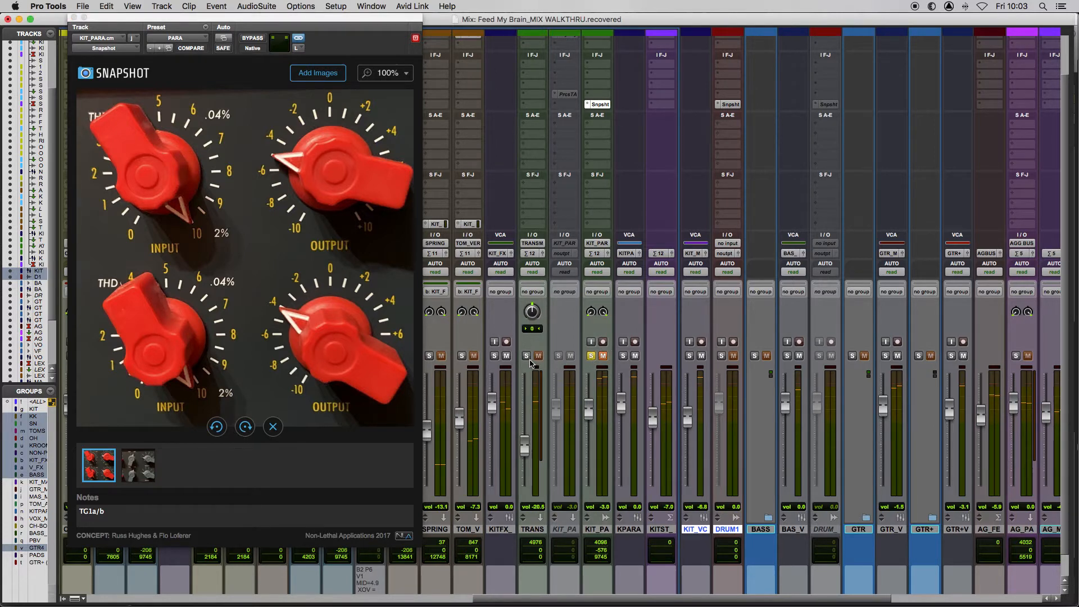
pyautogui.click(525, 355)
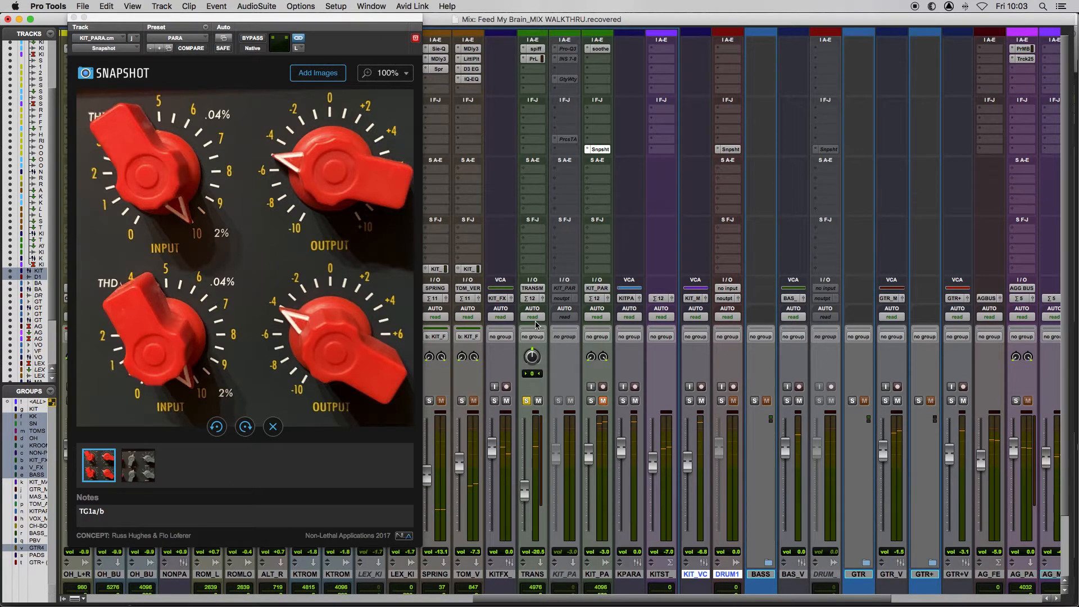
pyautogui.moveTo(560, 66)
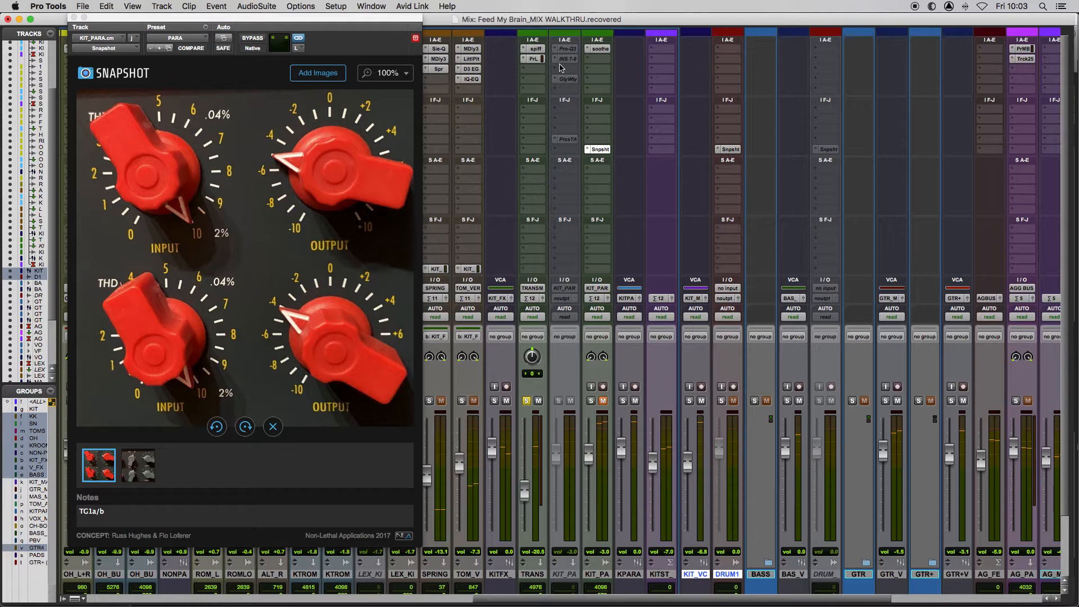
pyautogui.moveTo(537, 240)
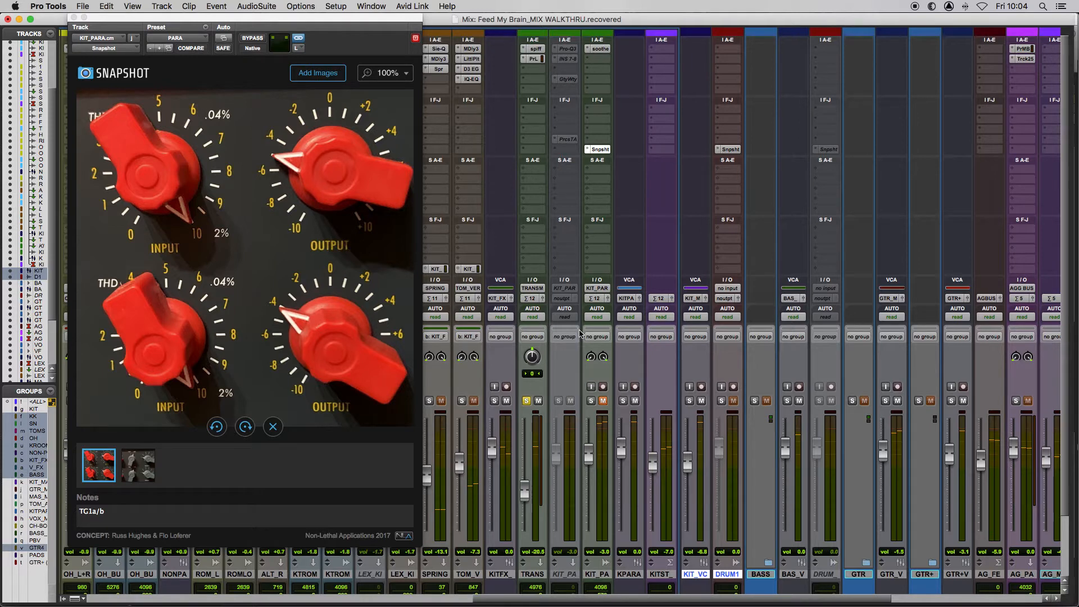
pyautogui.moveTo(536, 268)
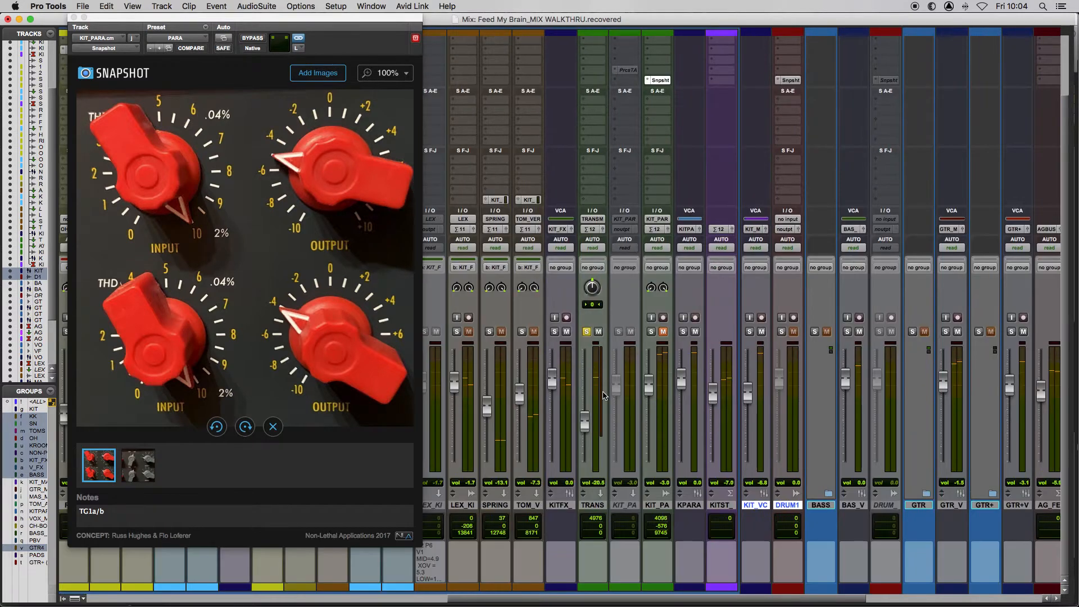
# Move the solo from the TRANS track to the KIT_PARA bus
pyautogui.click(650, 331)
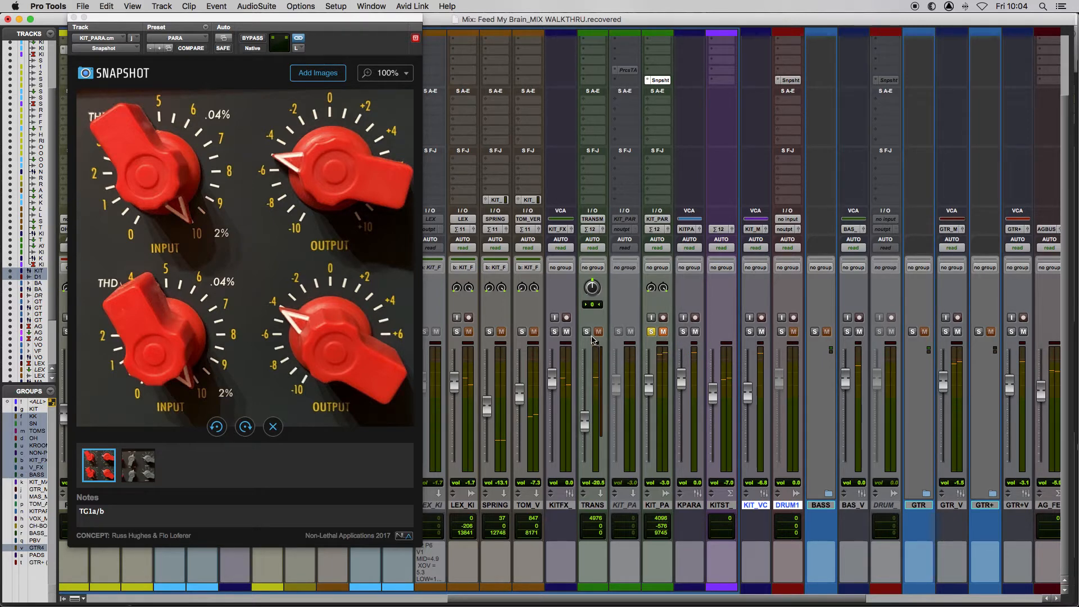
pyautogui.moveTo(585, 331)
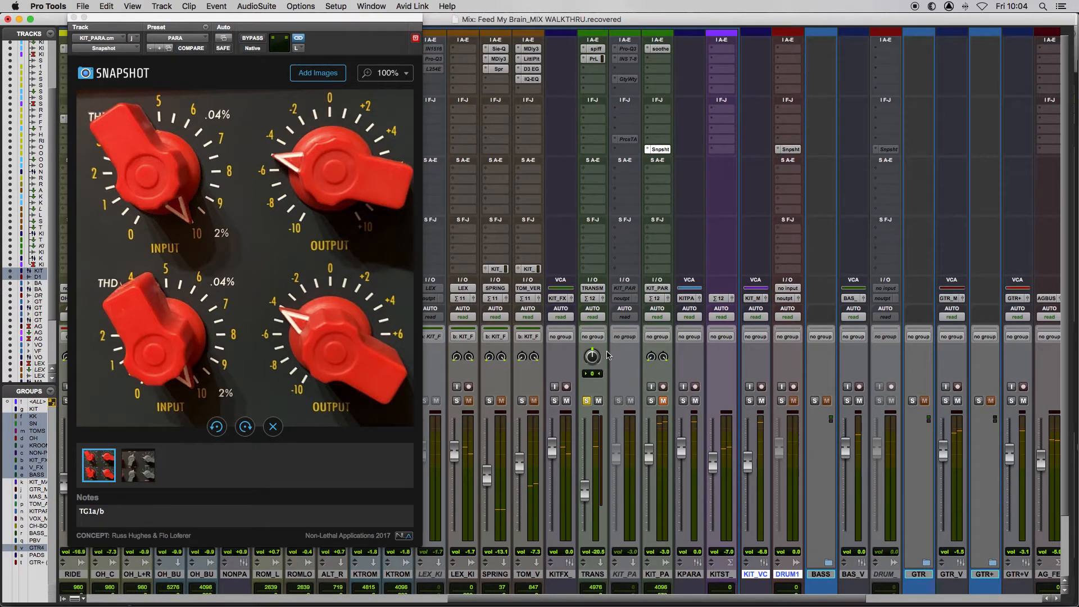
pyautogui.moveTo(597, 328)
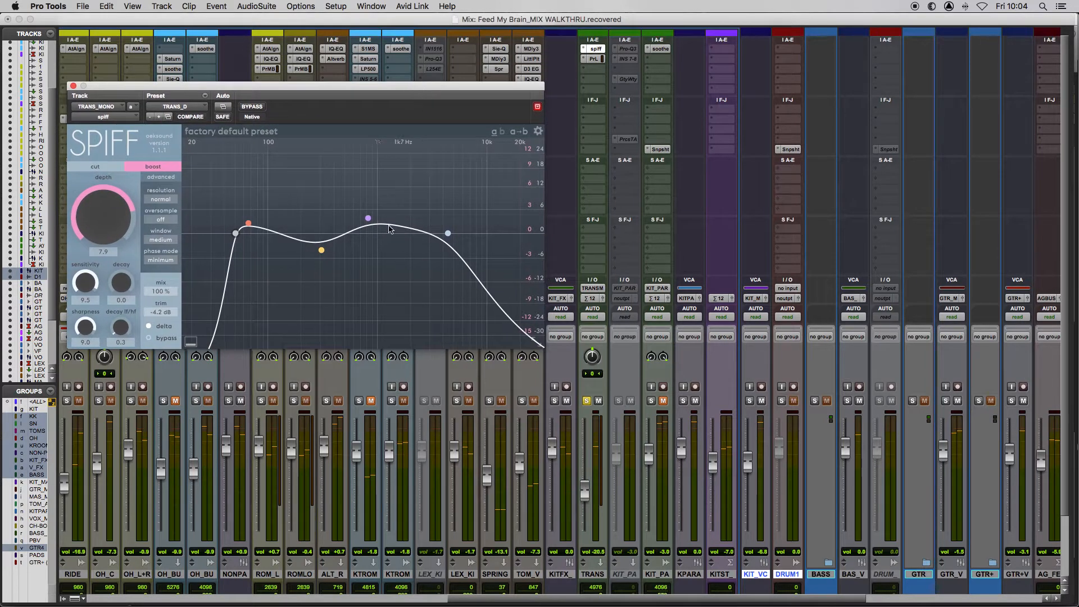
pyautogui.moveTo(353, 239)
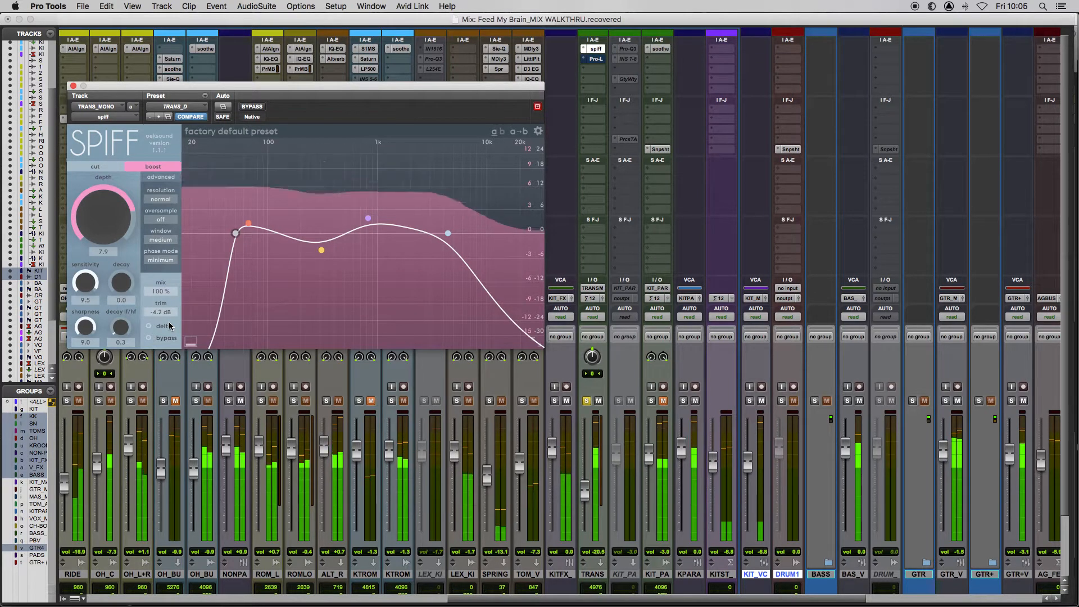
pyautogui.moveTo(161, 326)
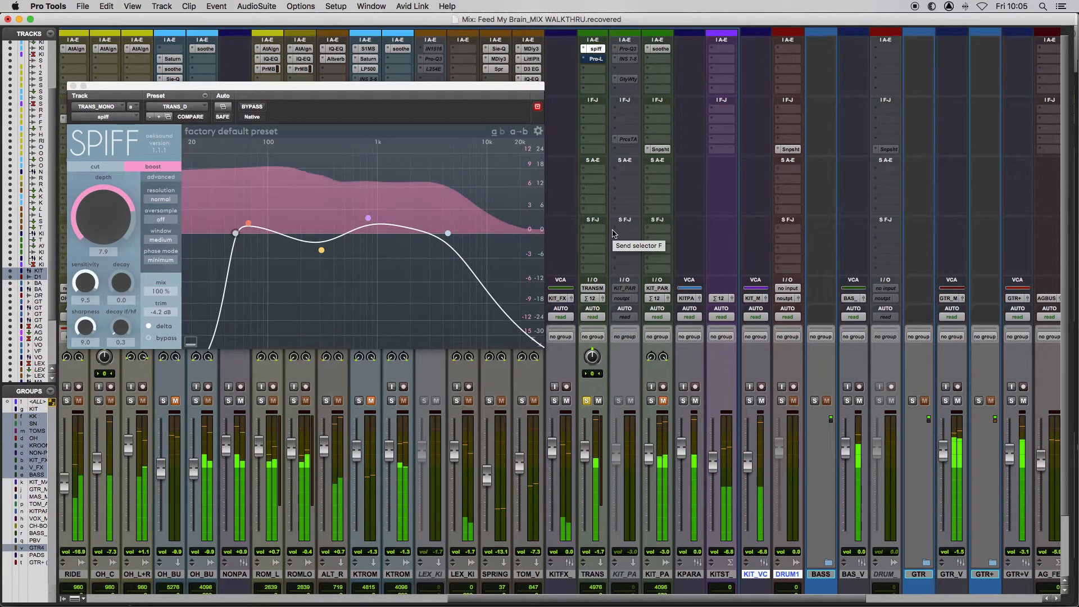
pyautogui.moveTo(594, 120)
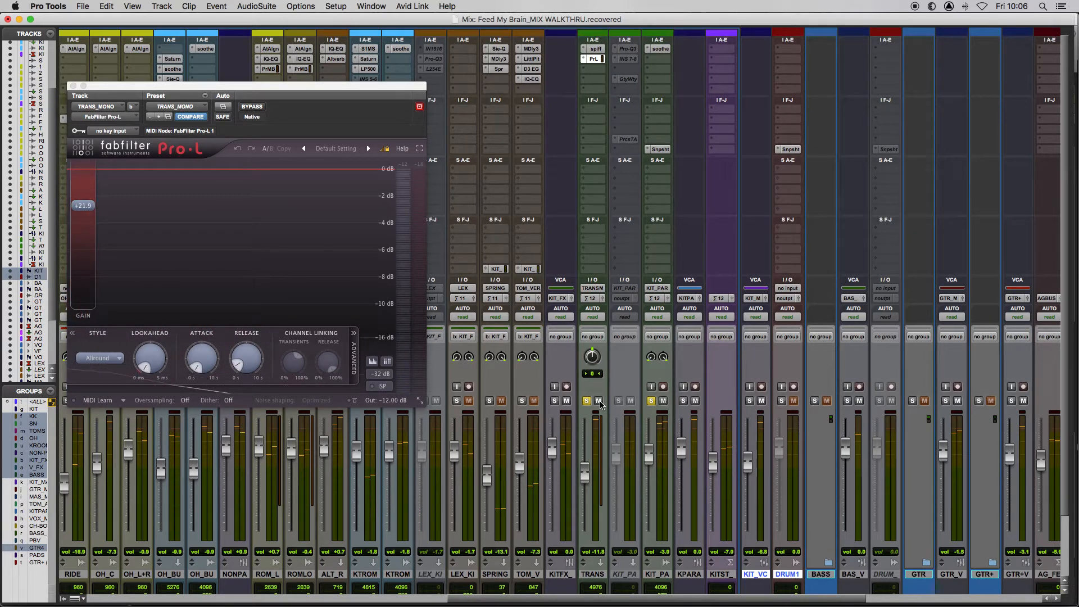
pyautogui.moveTo(614, 425)
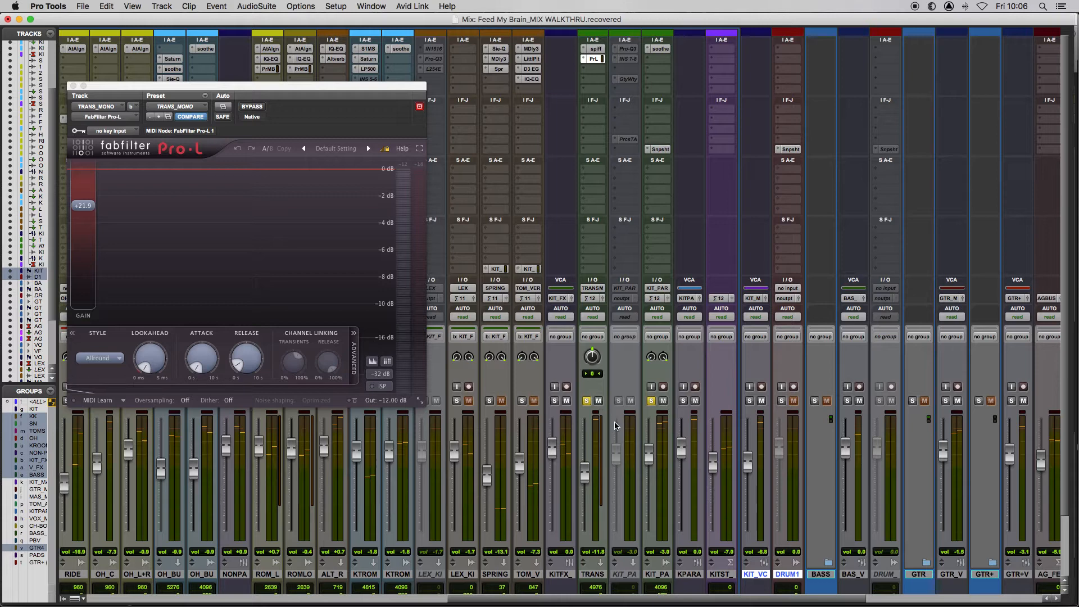
pyautogui.moveTo(614, 426)
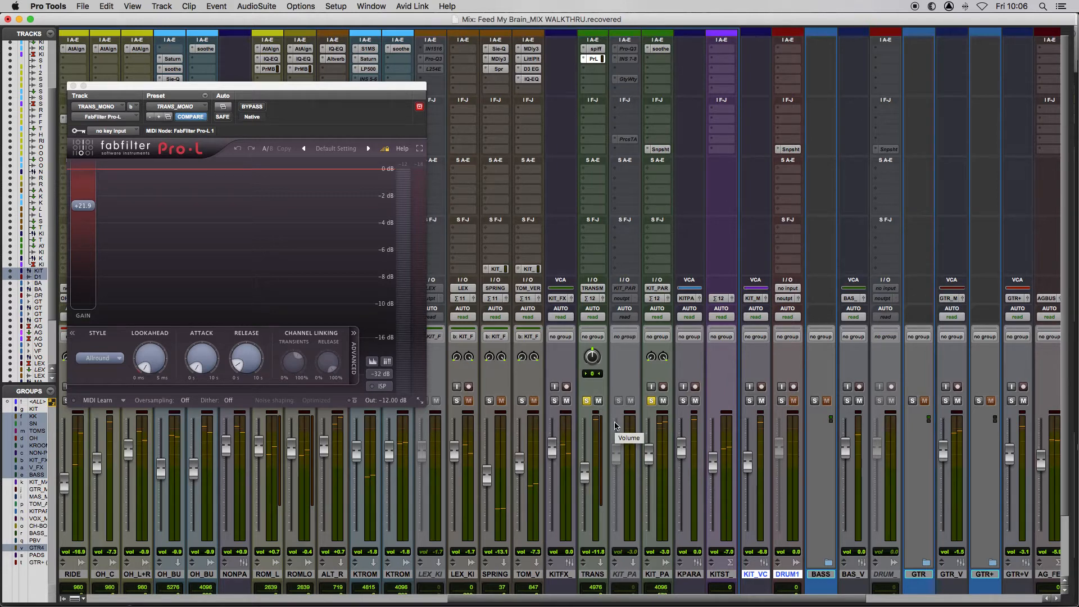
pyautogui.moveTo(630, 425)
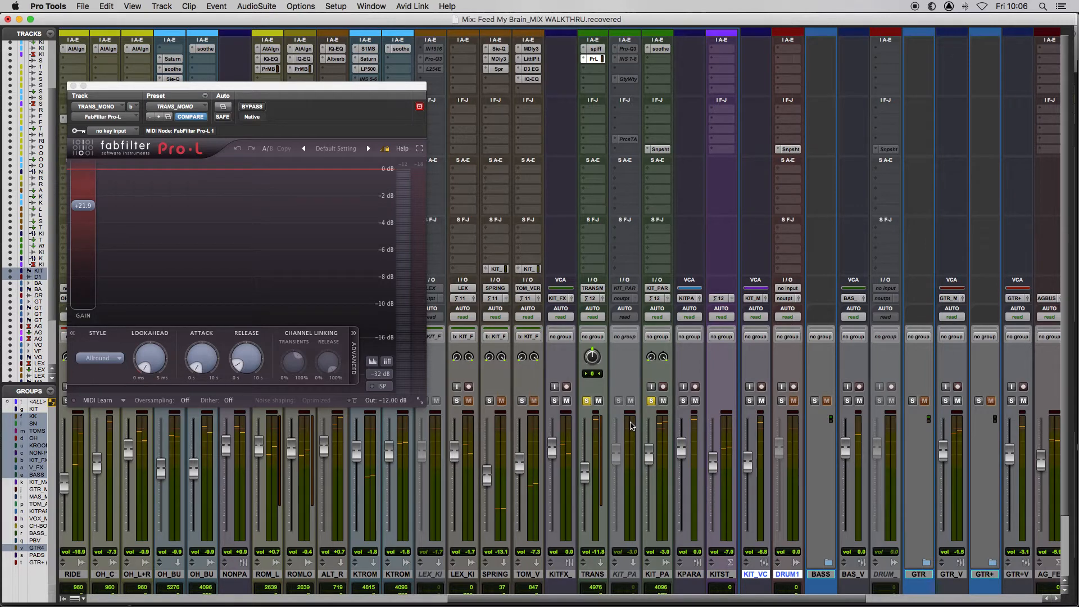
pyautogui.moveTo(598, 282)
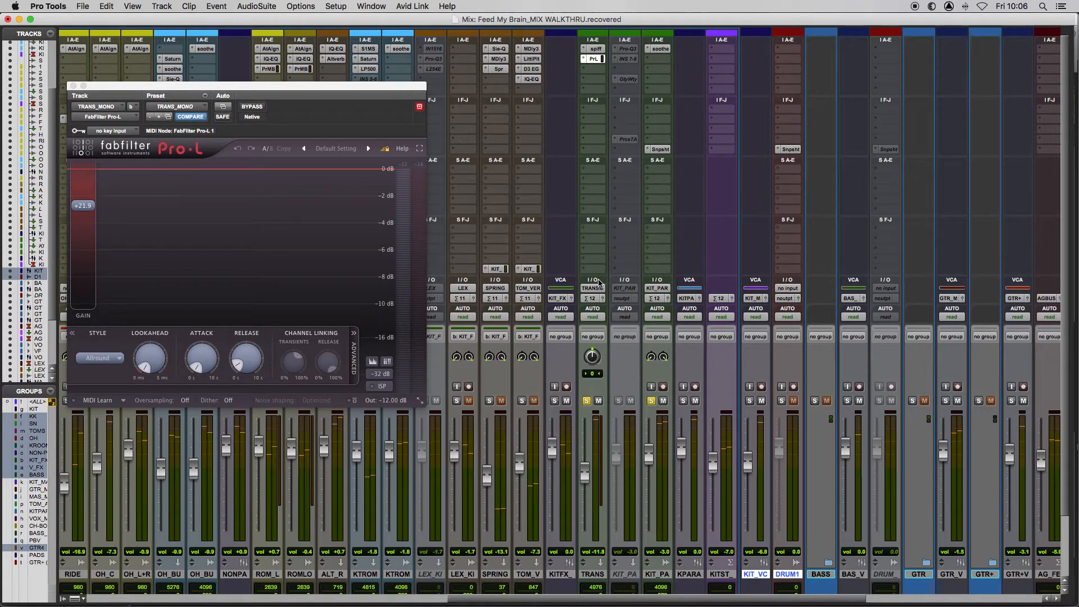
pyautogui.moveTo(640, 343)
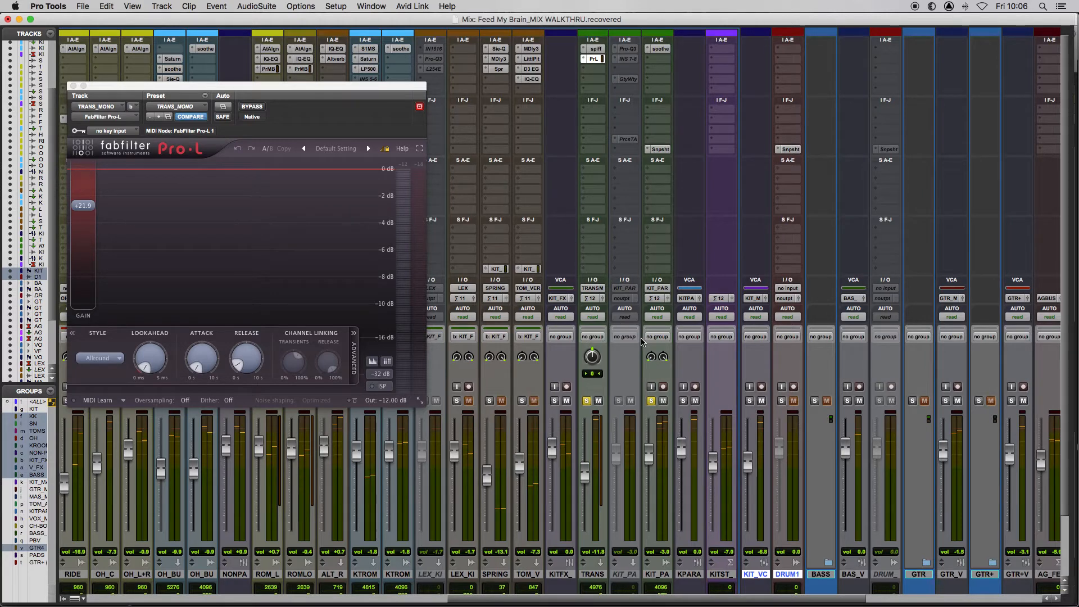
pyautogui.hscroll(3)
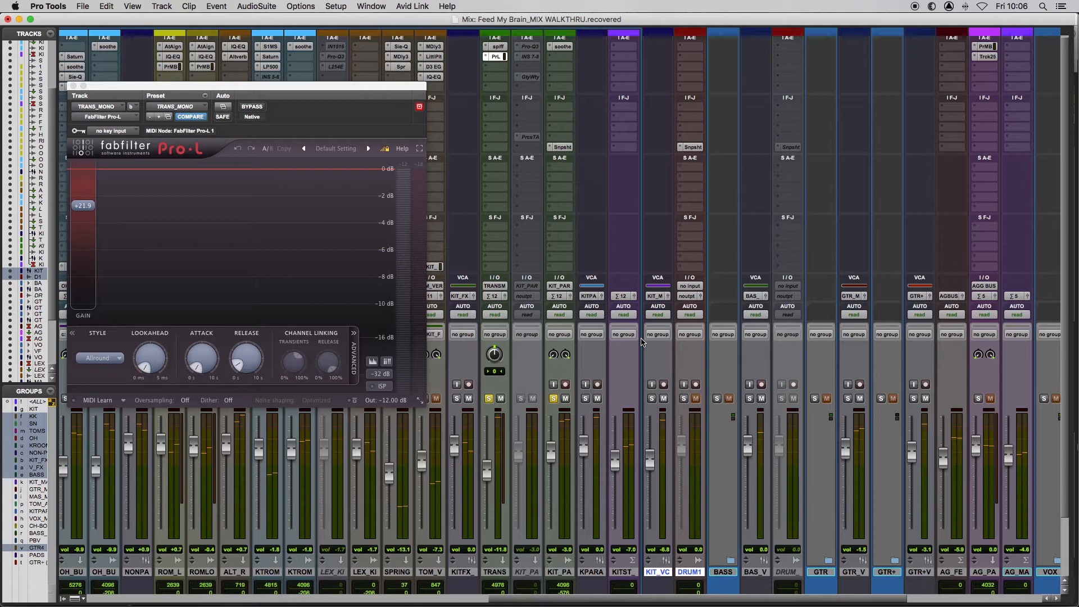
pyautogui.moveTo(577, 401)
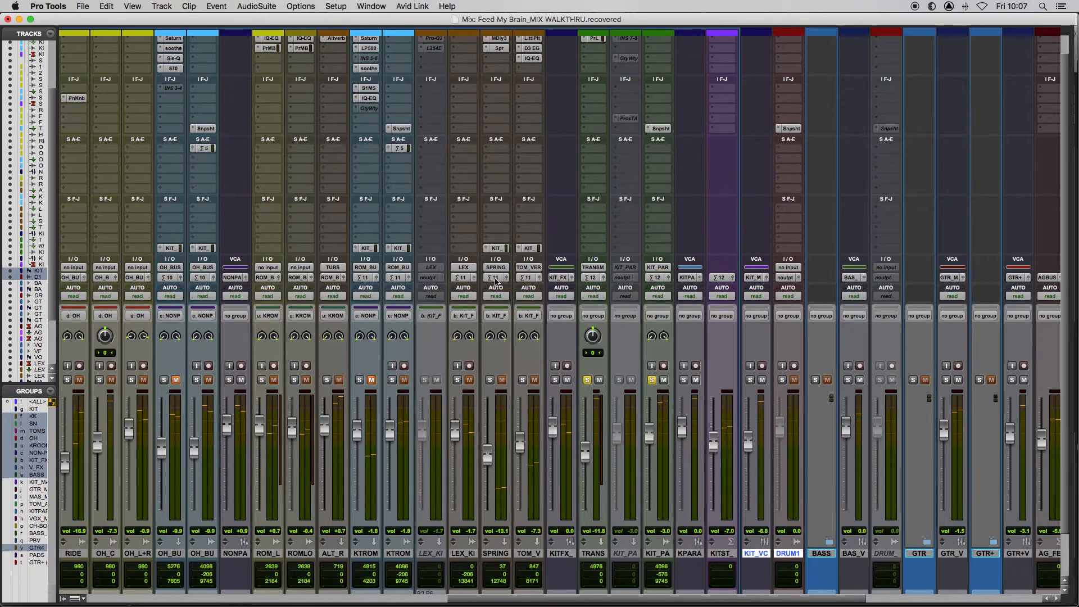
# Close the Pro-L window with the session playing and scroll the mixer right
pyautogui.click(457, 380)
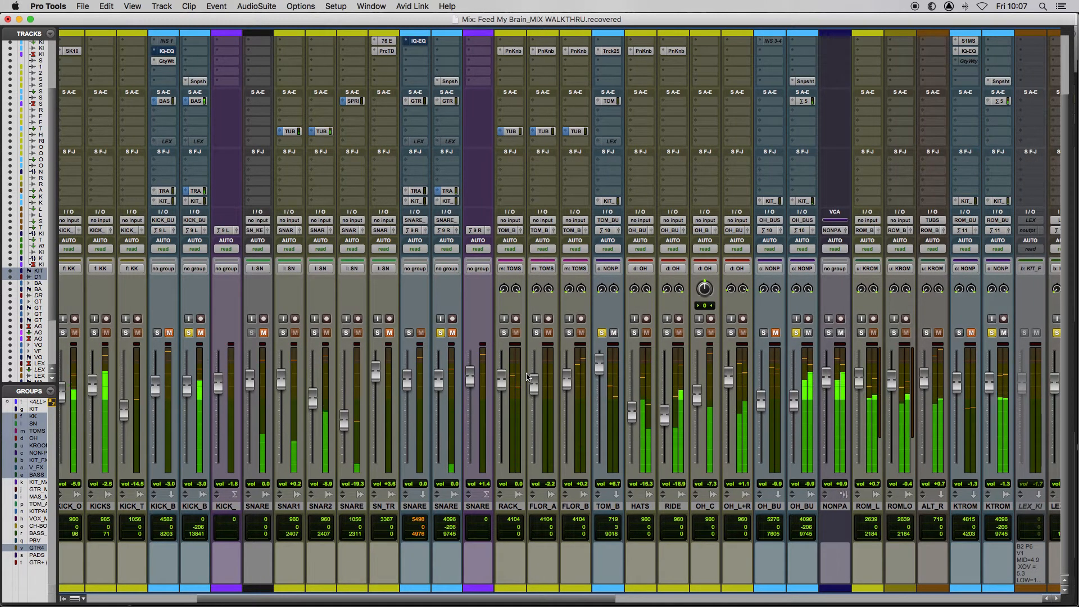
pyautogui.click(188, 333)
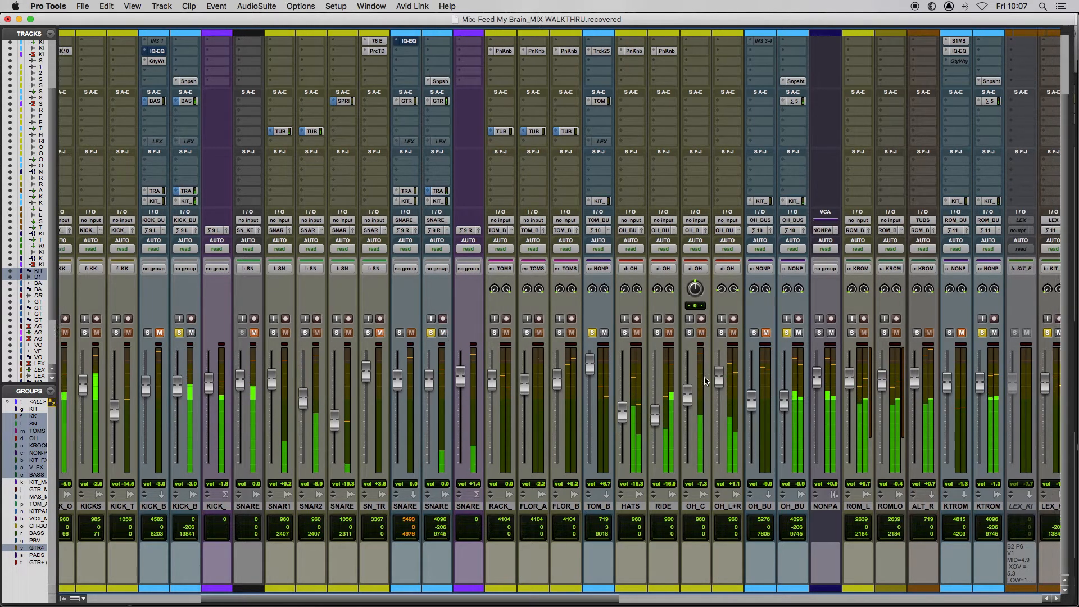
pyautogui.hscroll(3)
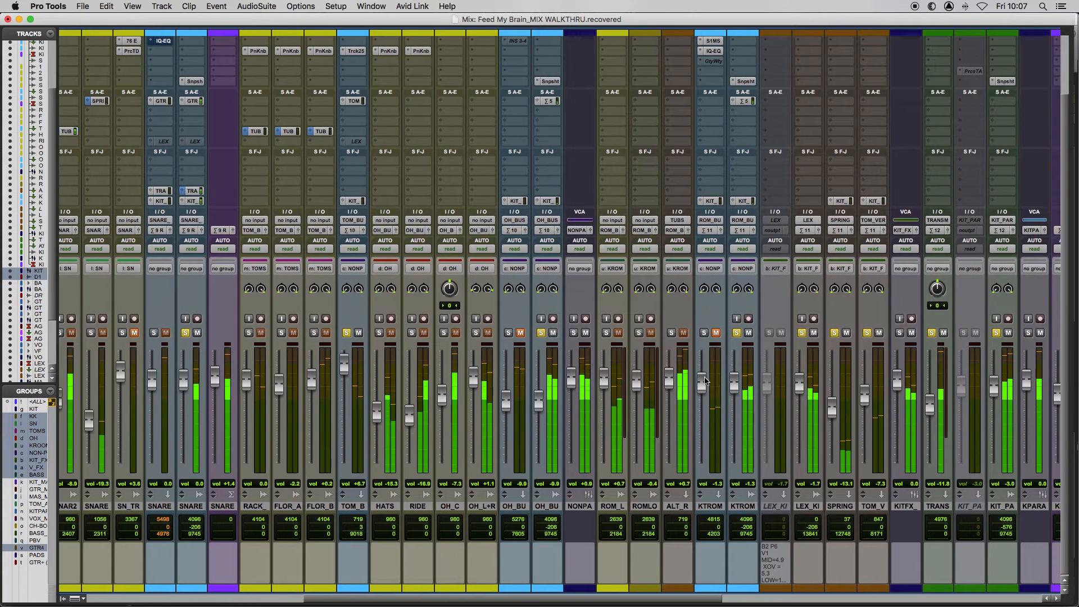
pyautogui.hscroll(3)
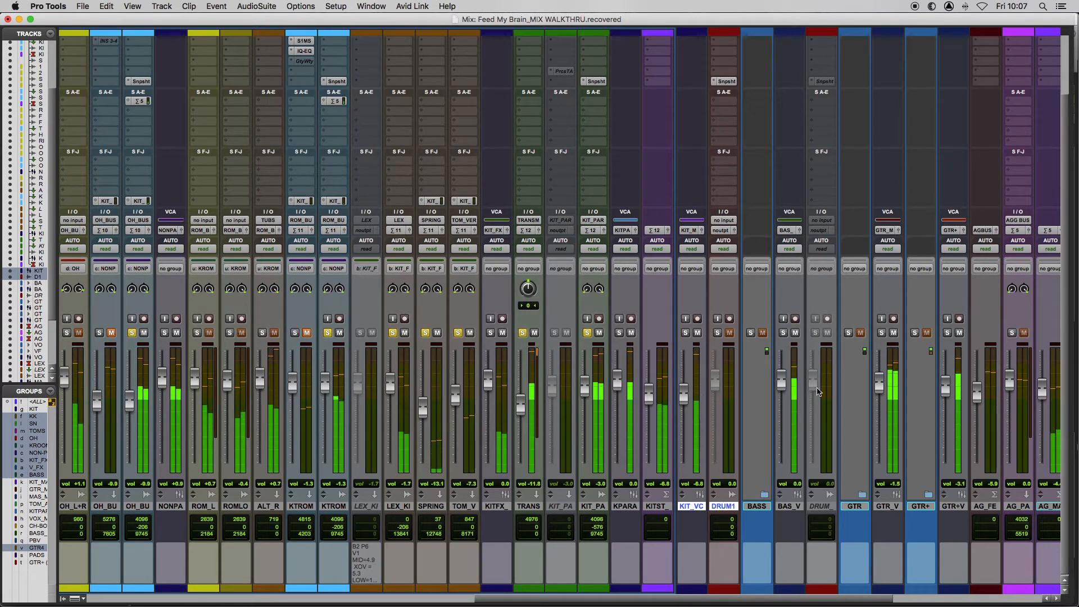
pyautogui.moveTo(815, 389)
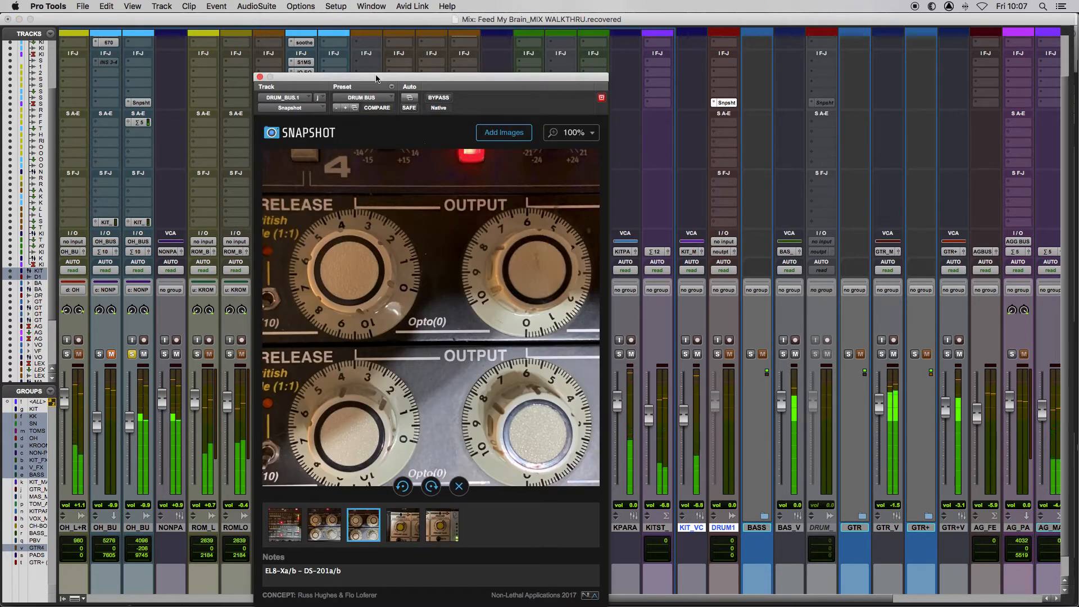
# Move Snapshot left and browse preamp gain, ratio, input/attack and release/output photos
pyautogui.moveTo(376, 76); pyautogui.dragTo(323, 25)
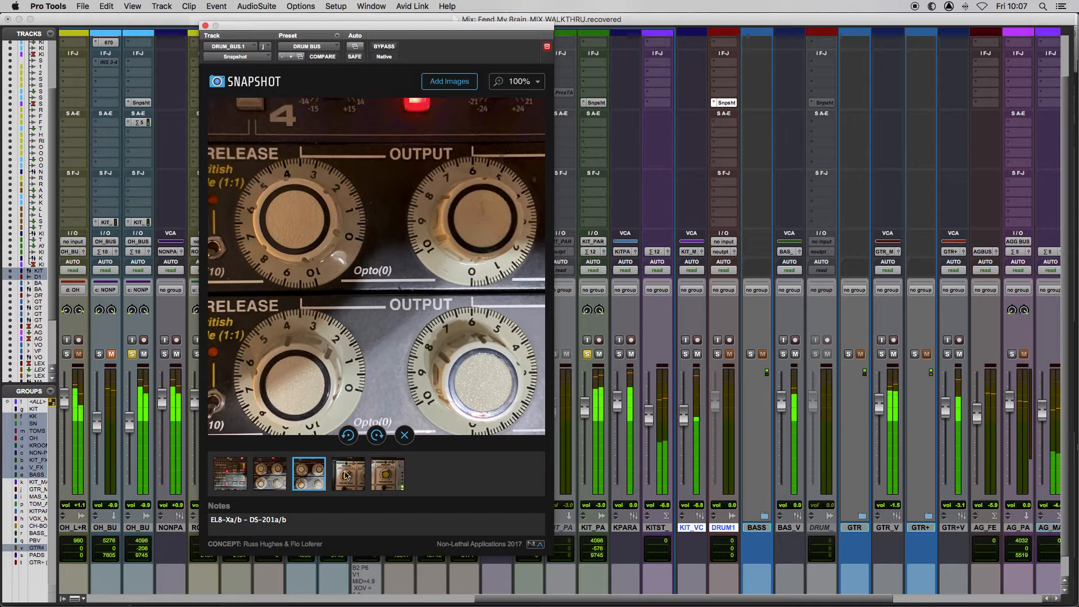
pyautogui.click(387, 473)
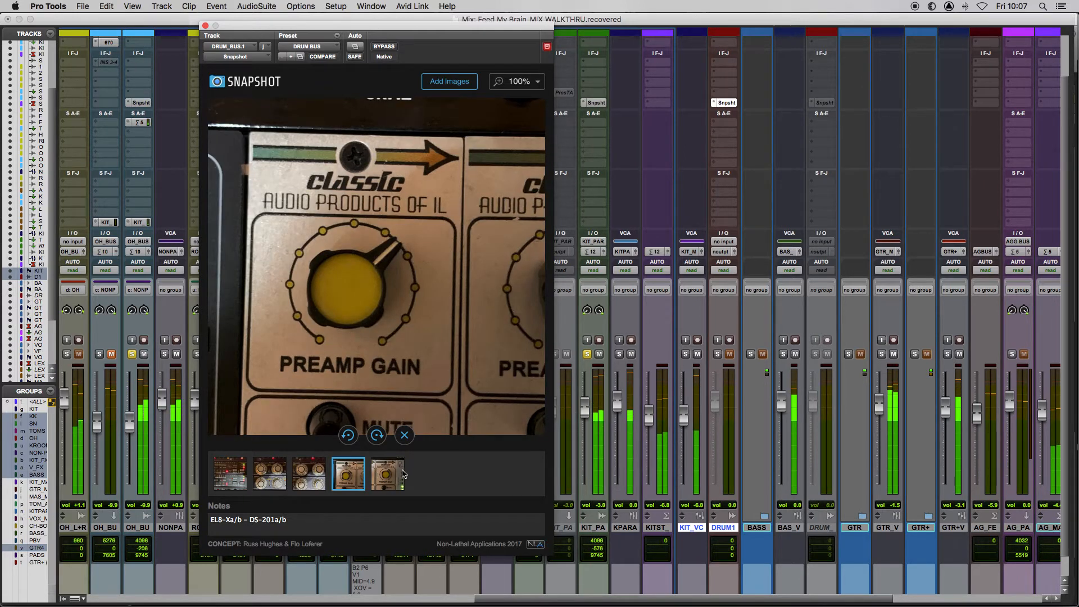
pyautogui.click(387, 473)
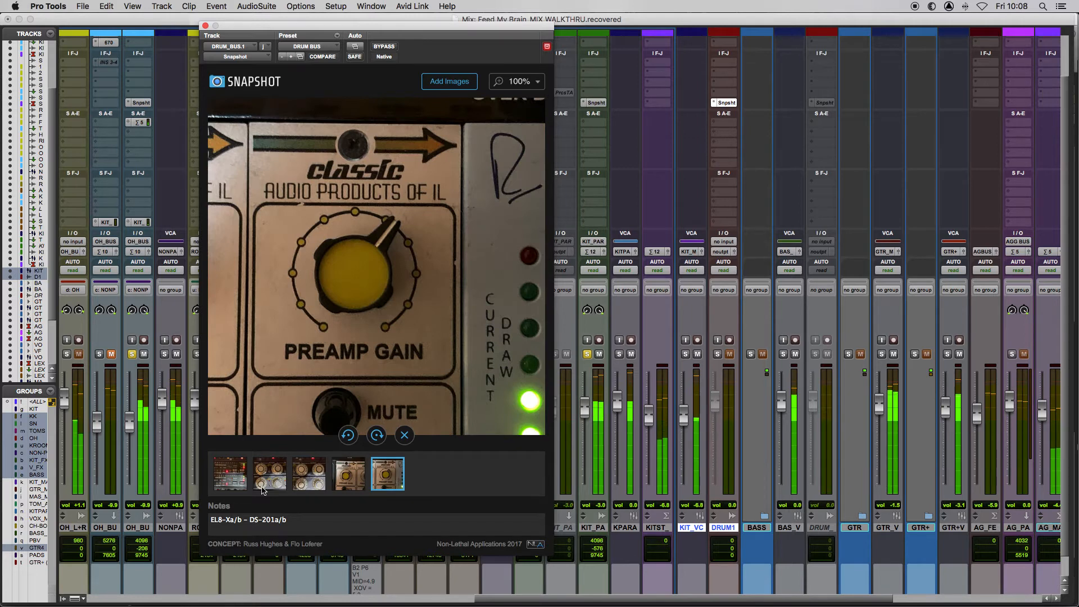
pyautogui.click(229, 473)
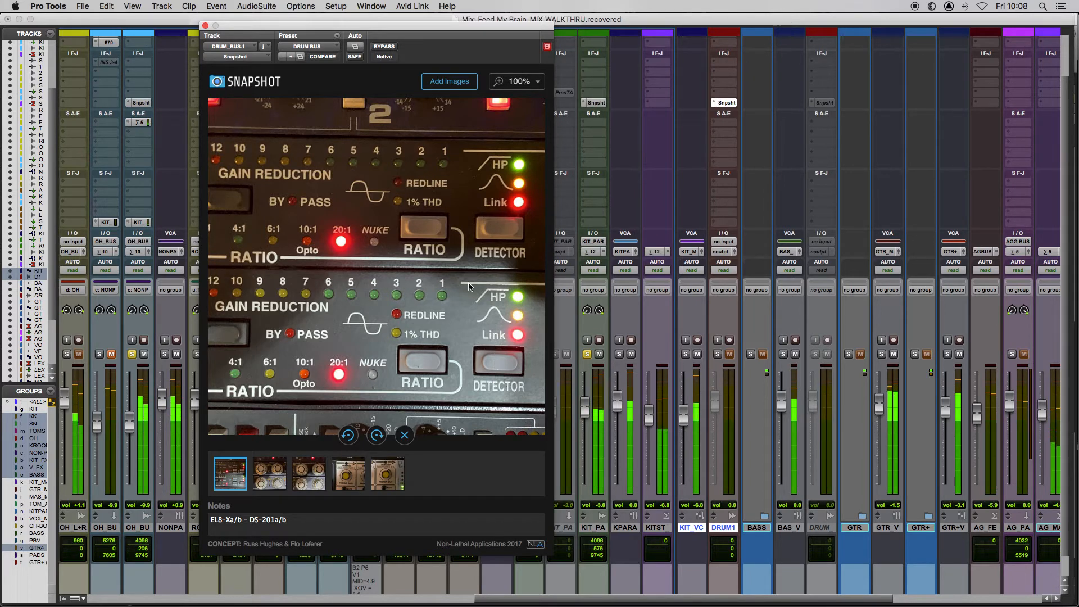
pyautogui.click(269, 473)
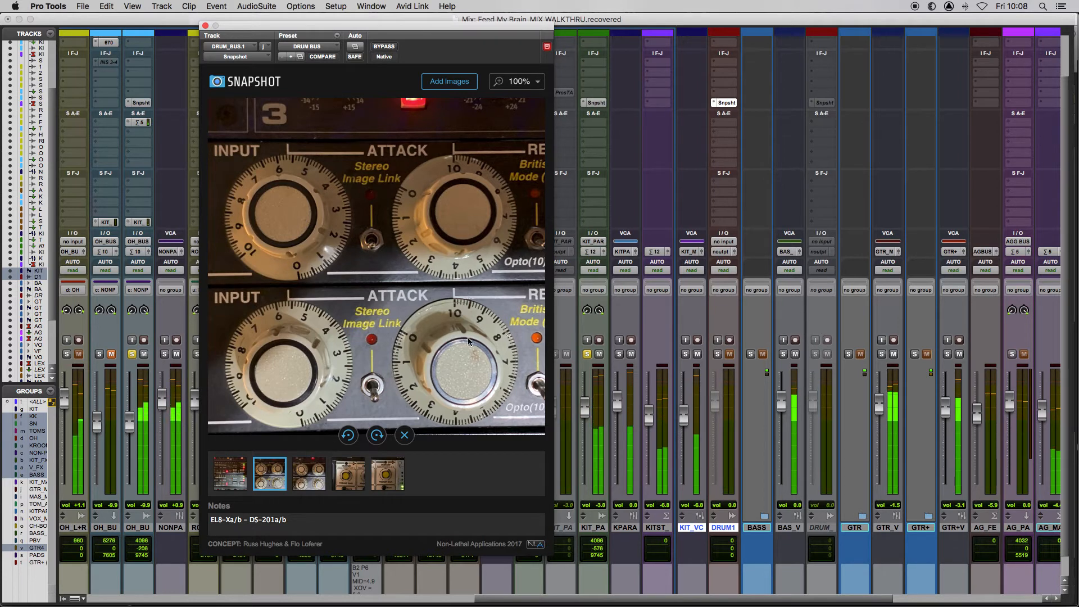
pyautogui.click(309, 473)
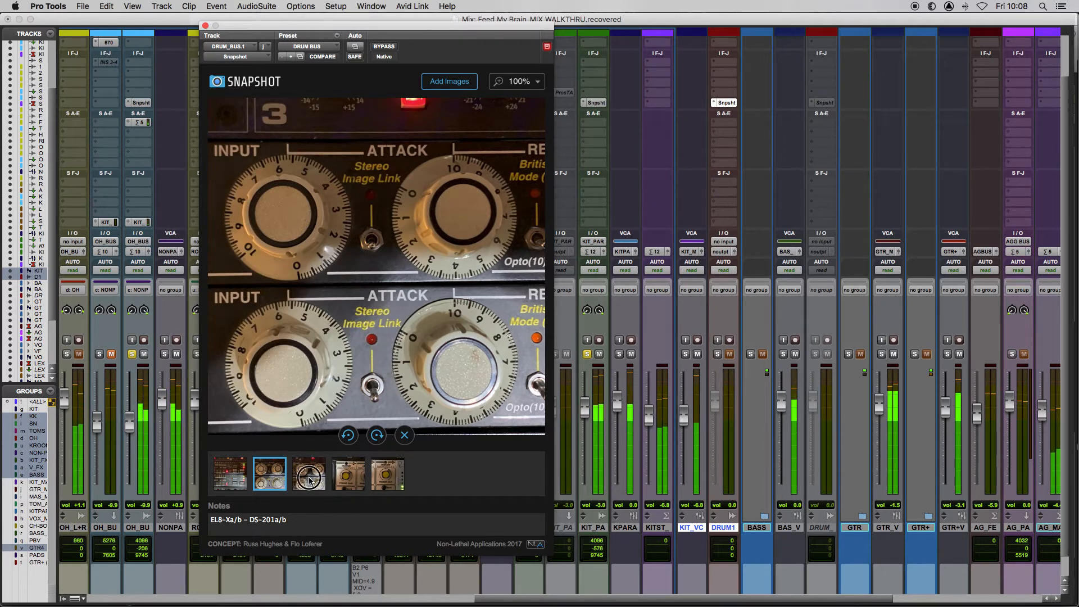
pyautogui.click(309, 473)
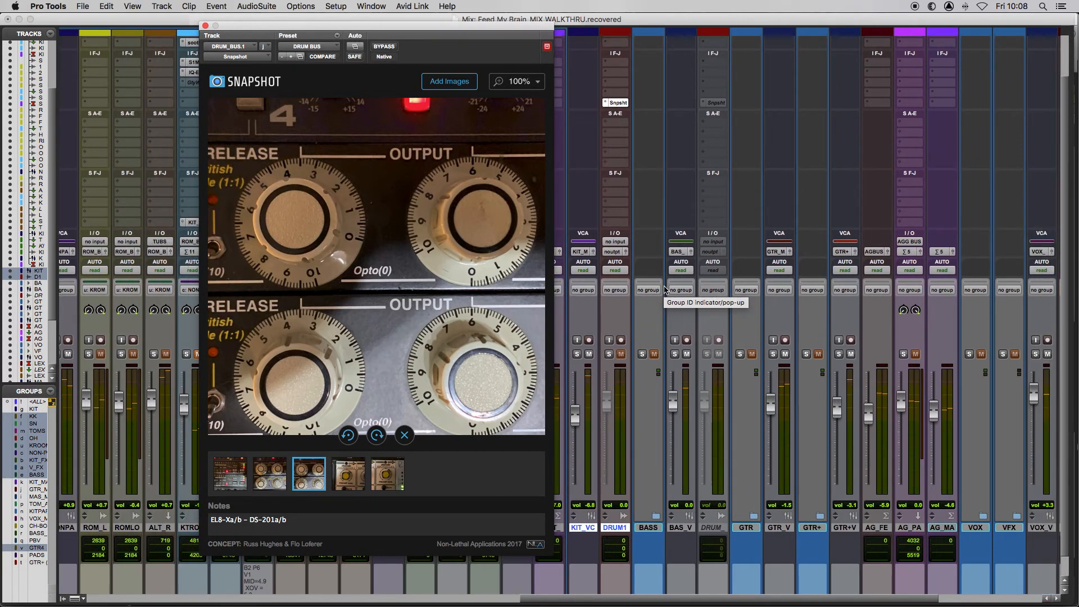
pyautogui.moveTo(516, 223)
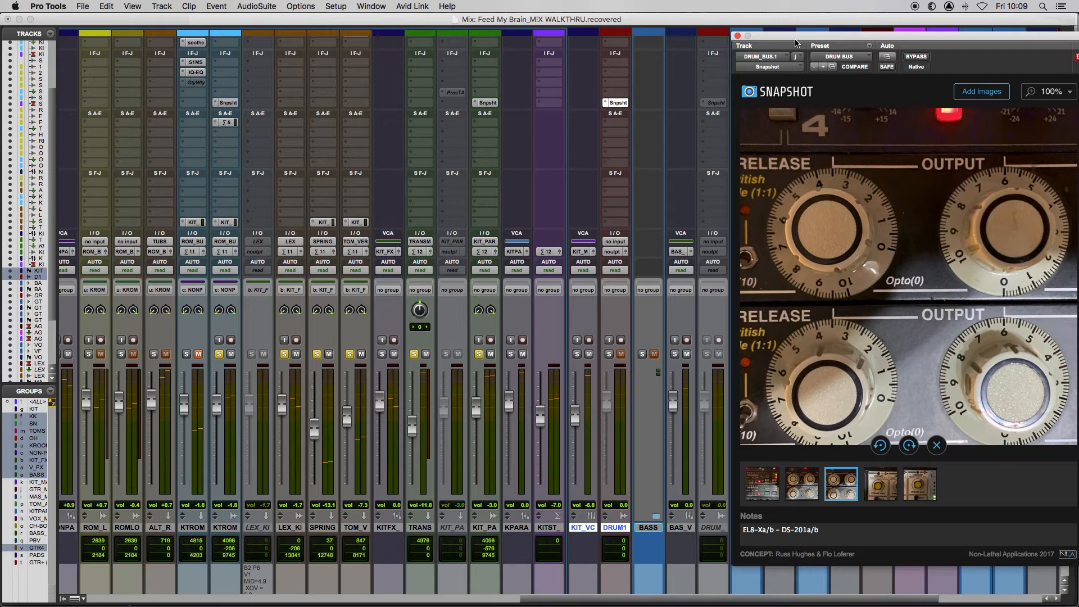
pyautogui.moveTo(624, 44)
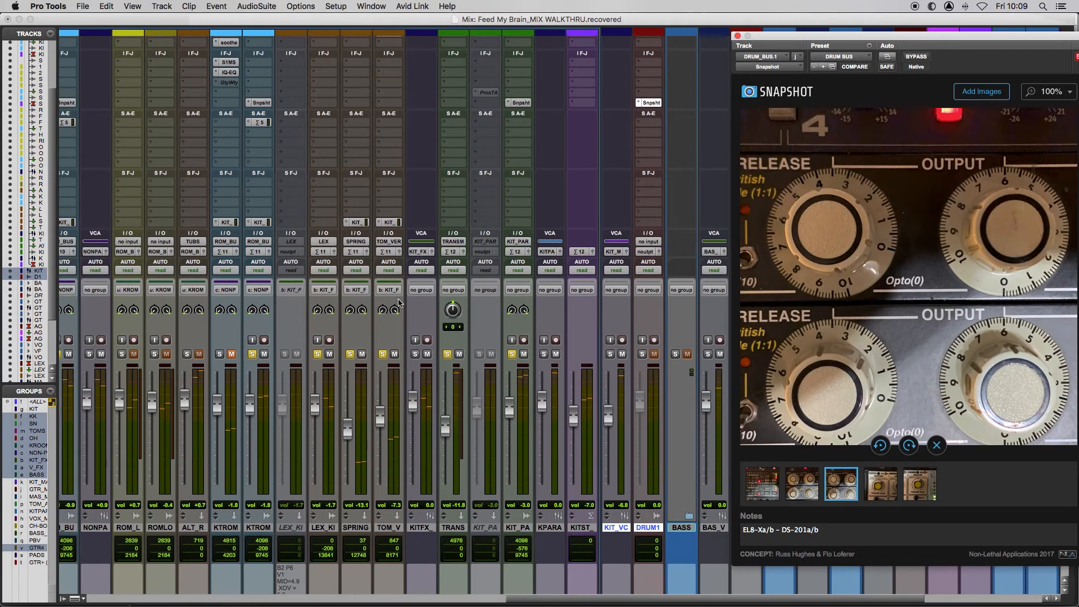
# Scroll the mixer left to the OH_C, OH_L+R and OH_BUS overhead tracks
pyautogui.hscroll(-3)
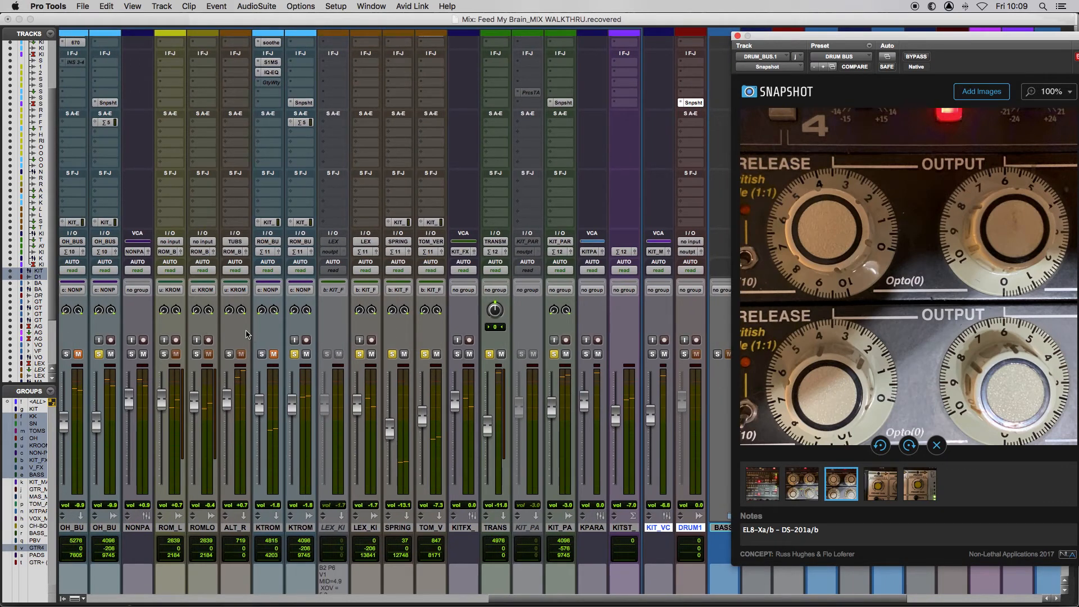
pyautogui.hscroll(-3)
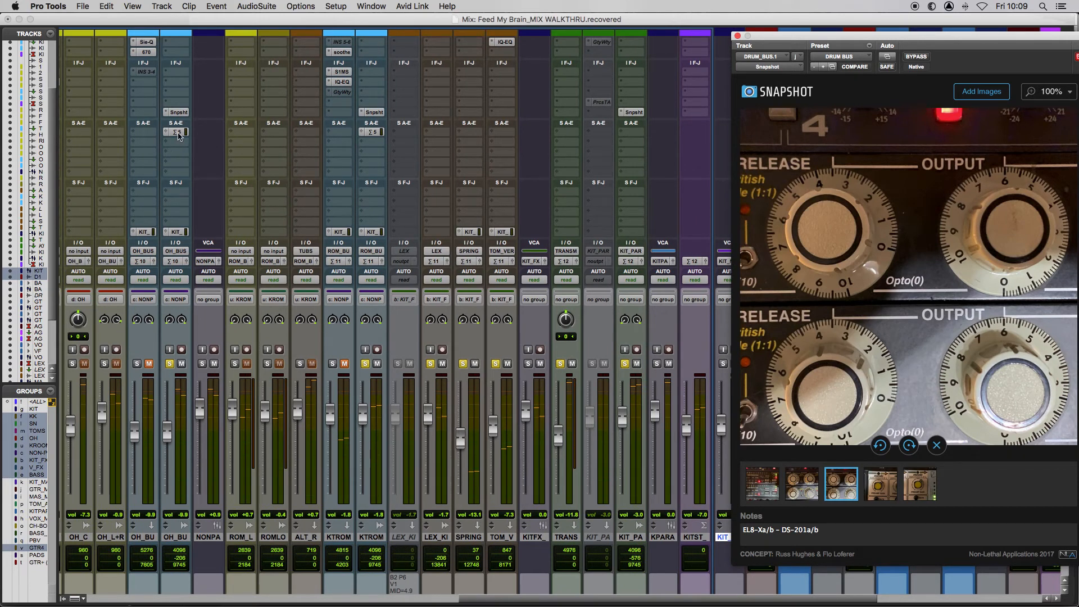
pyautogui.moveTo(175, 132)
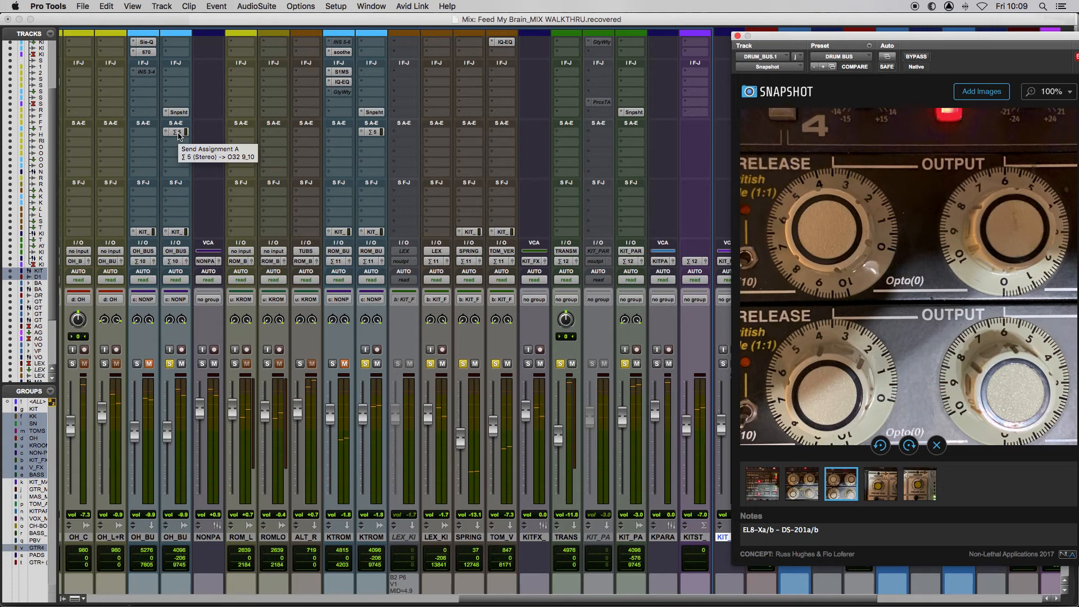
pyautogui.moveTo(178, 132)
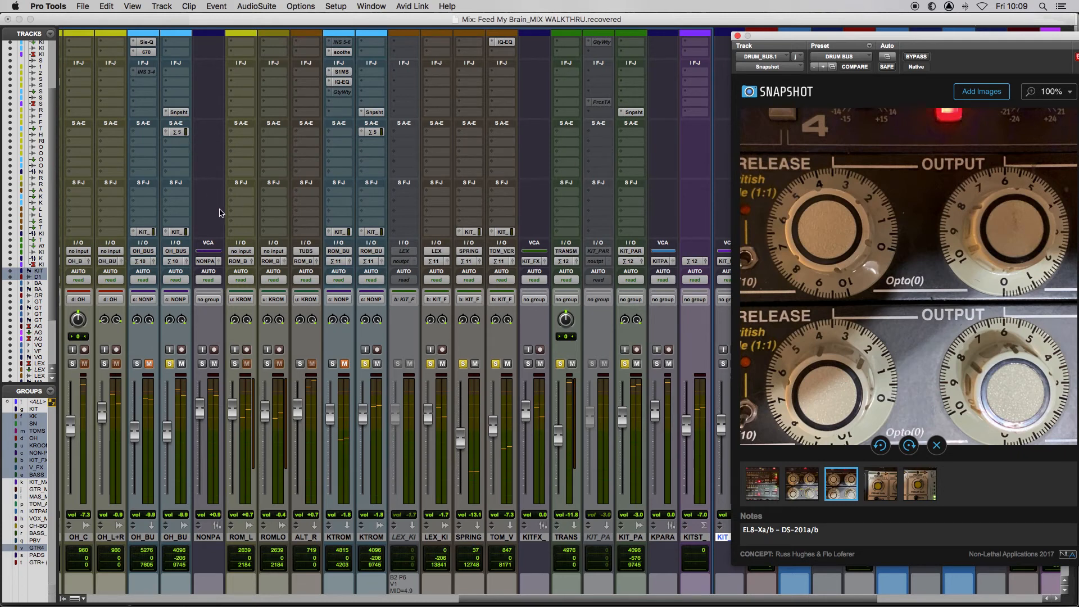
pyautogui.moveTo(279, 218)
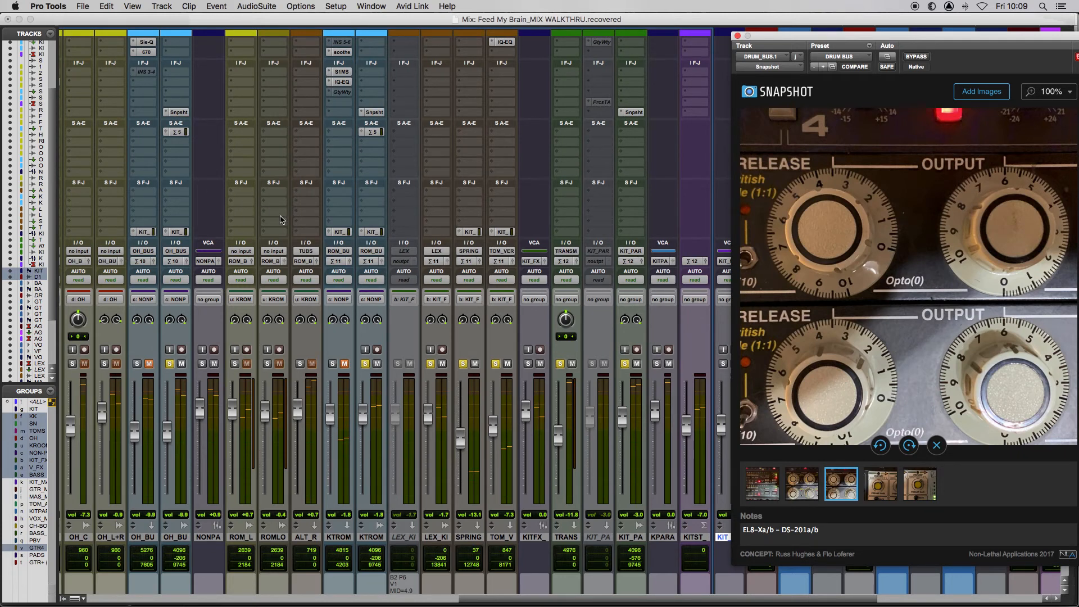
pyautogui.moveTo(306, 284)
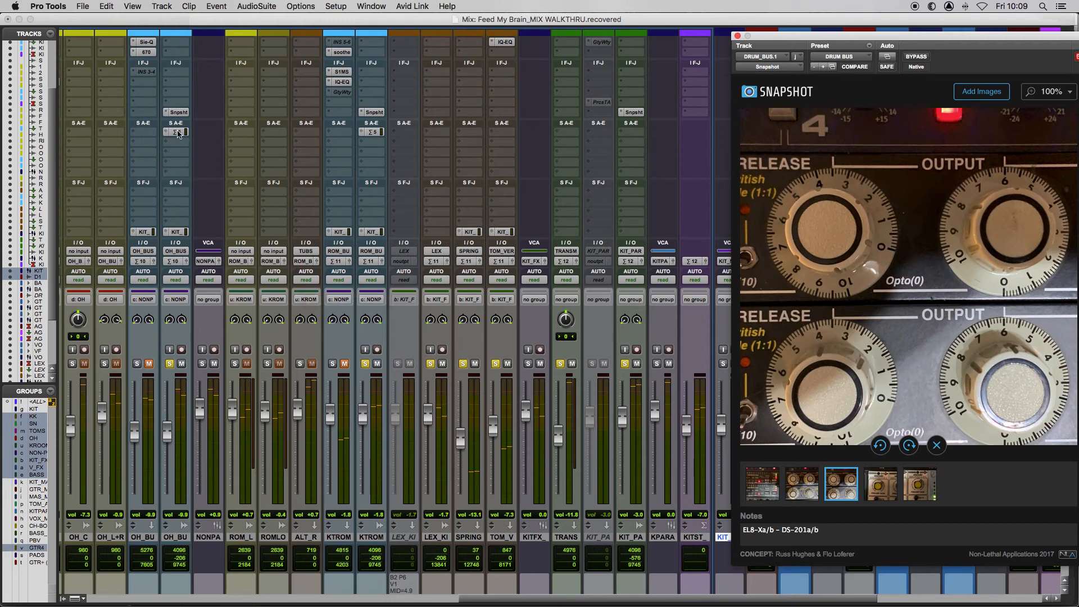
# Open the OH_BUS raw send output window, showing the send level at about -6.3 dB
pyautogui.click(372, 132)
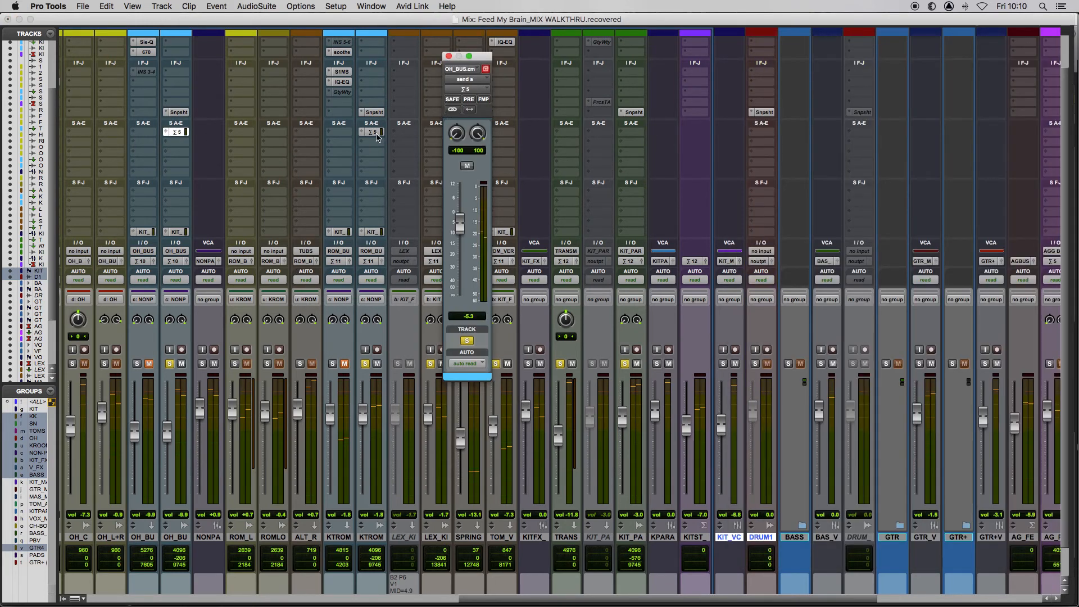
pyautogui.moveTo(375, 134)
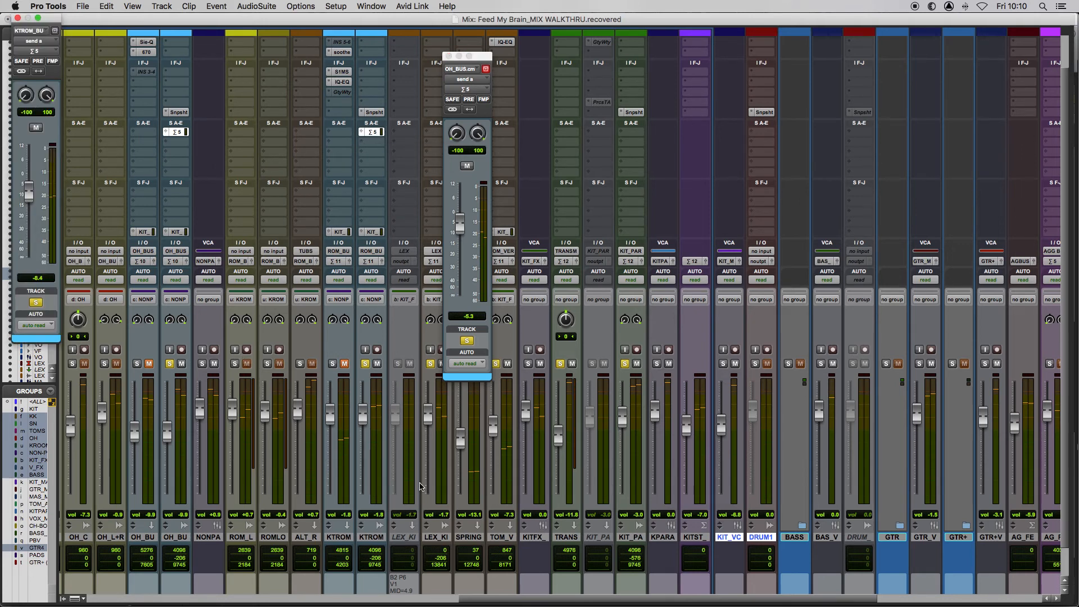
pyautogui.moveTo(227, 218)
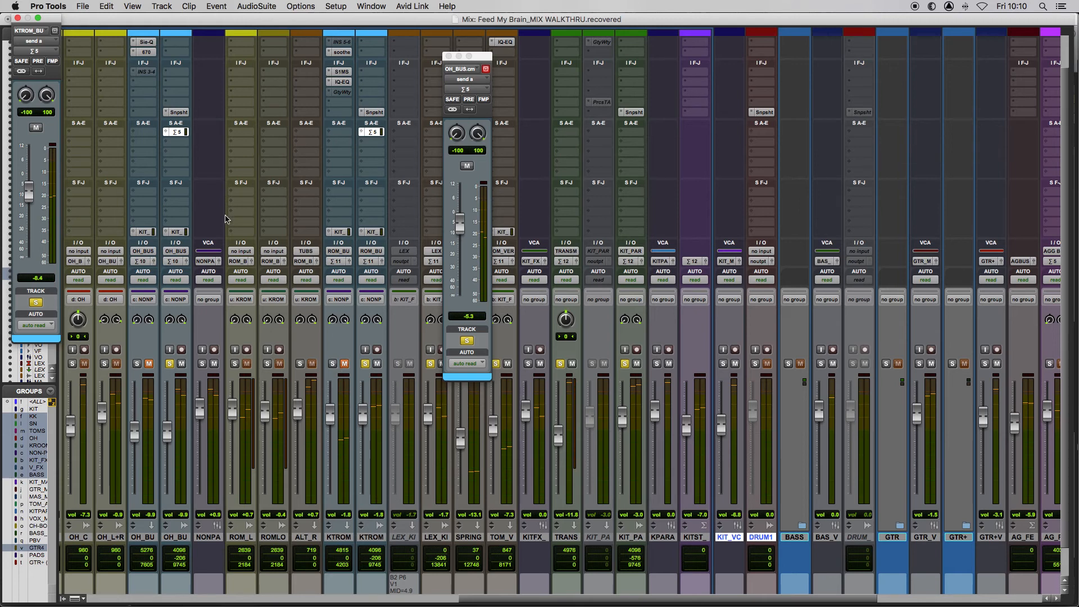
pyautogui.moveTo(175, 195)
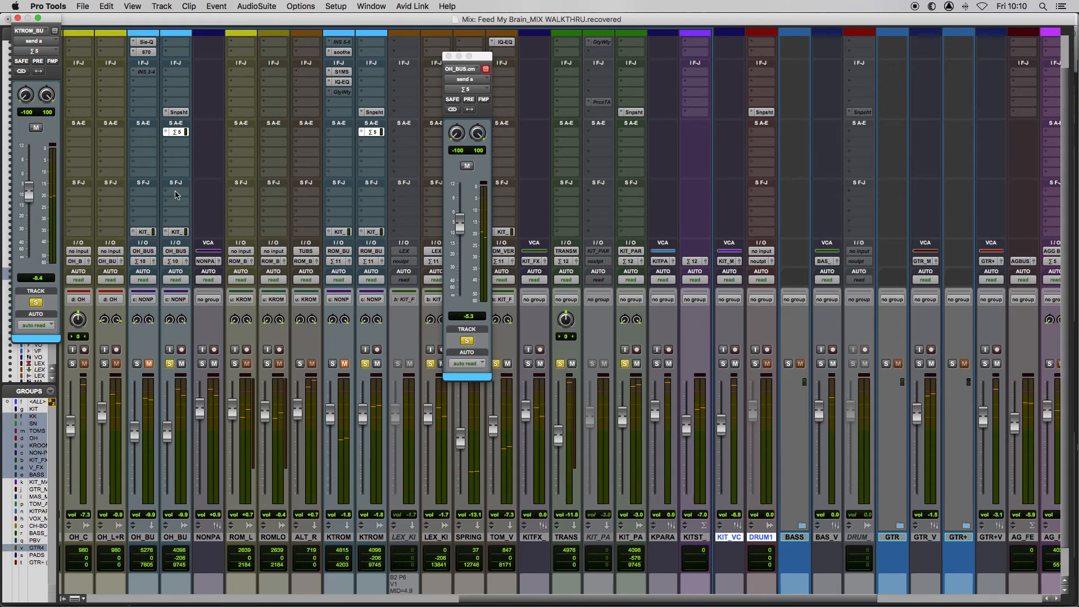
pyautogui.moveTo(368, 147)
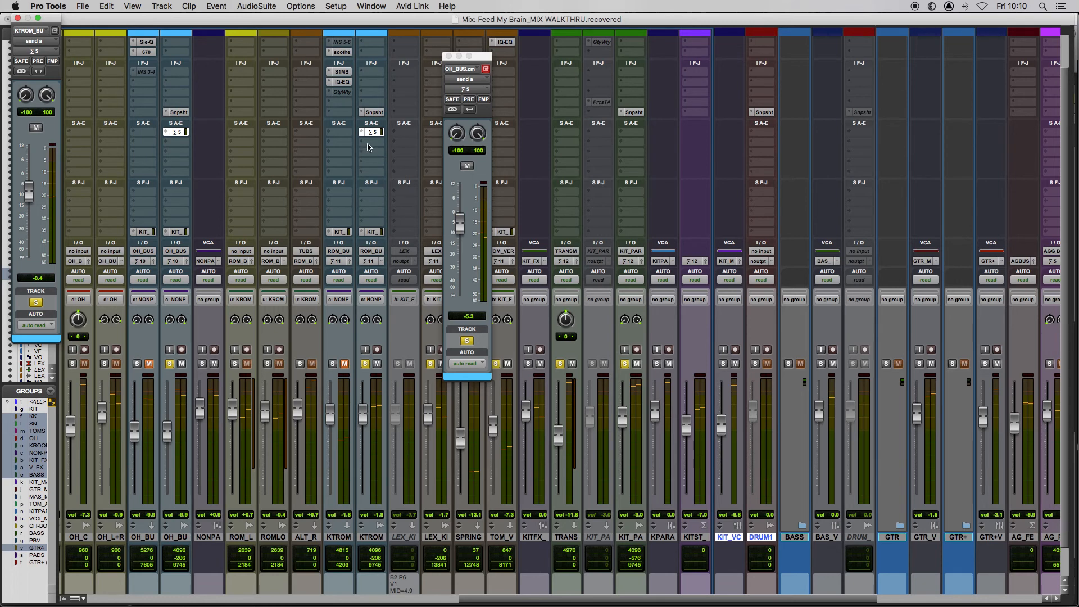
pyautogui.moveTo(287, 394)
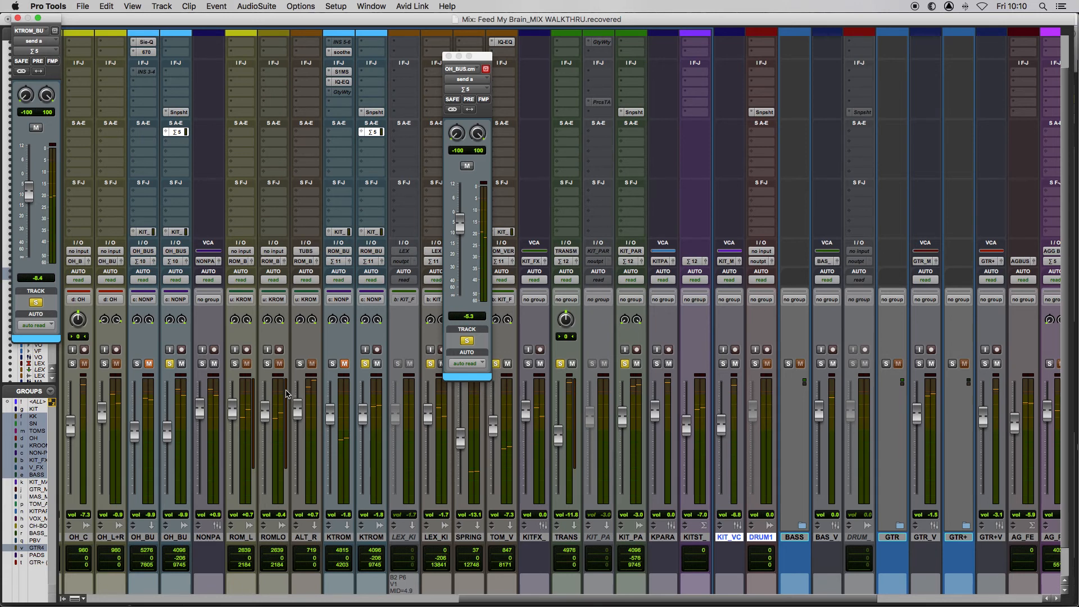
pyautogui.moveTo(181, 138)
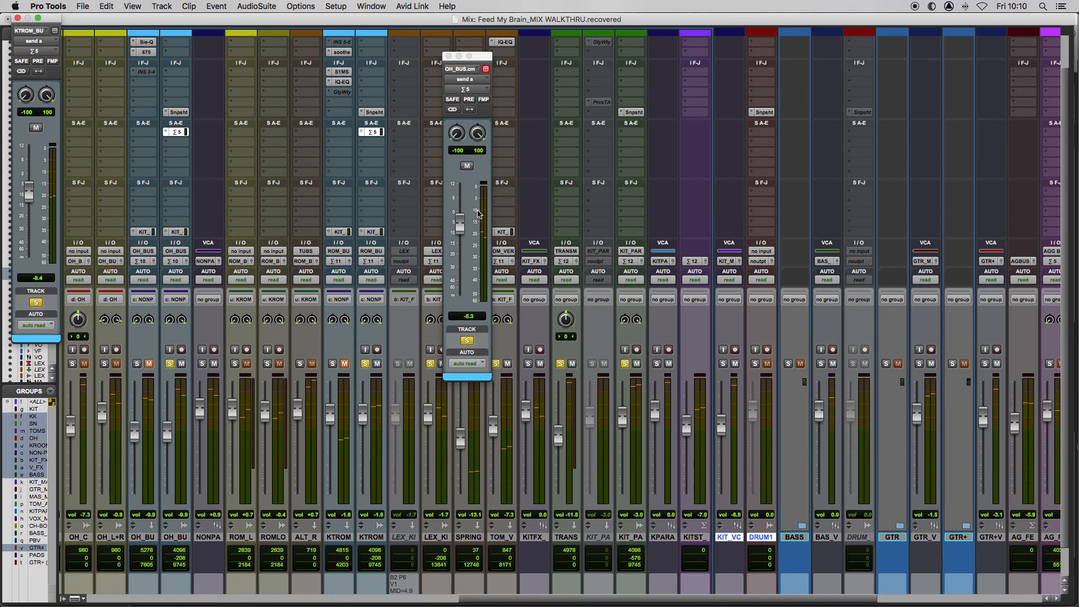
pyautogui.moveTo(214, 149)
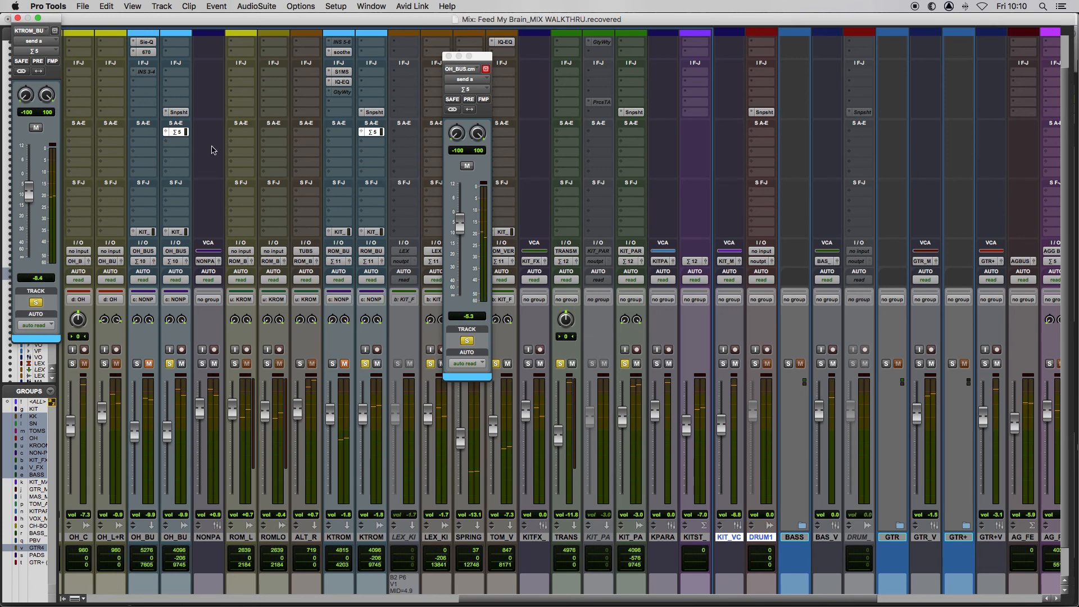
pyautogui.moveTo(178, 132)
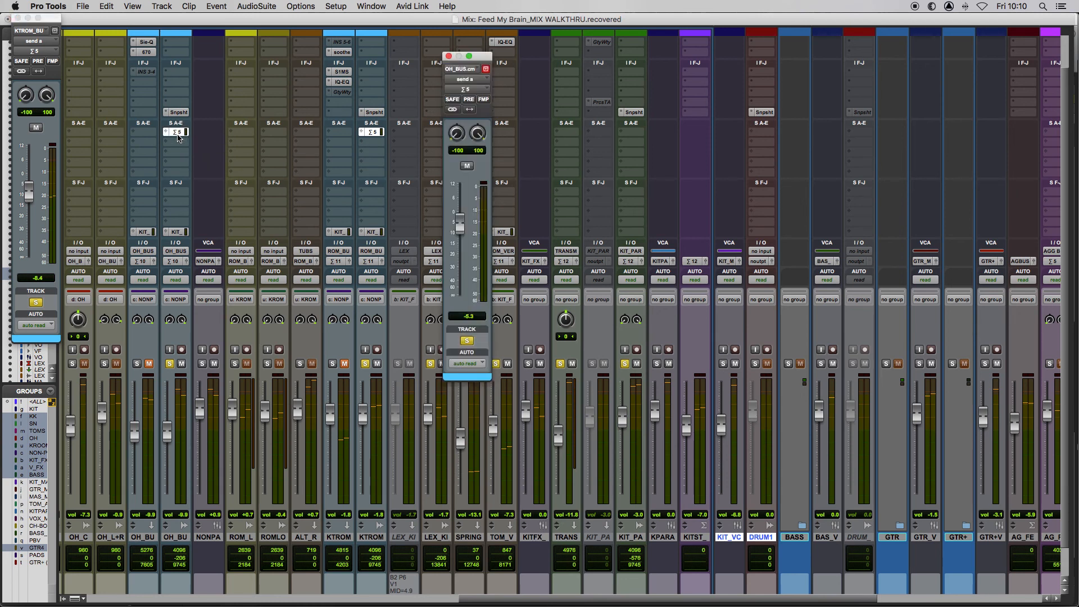
pyautogui.moveTo(193, 402)
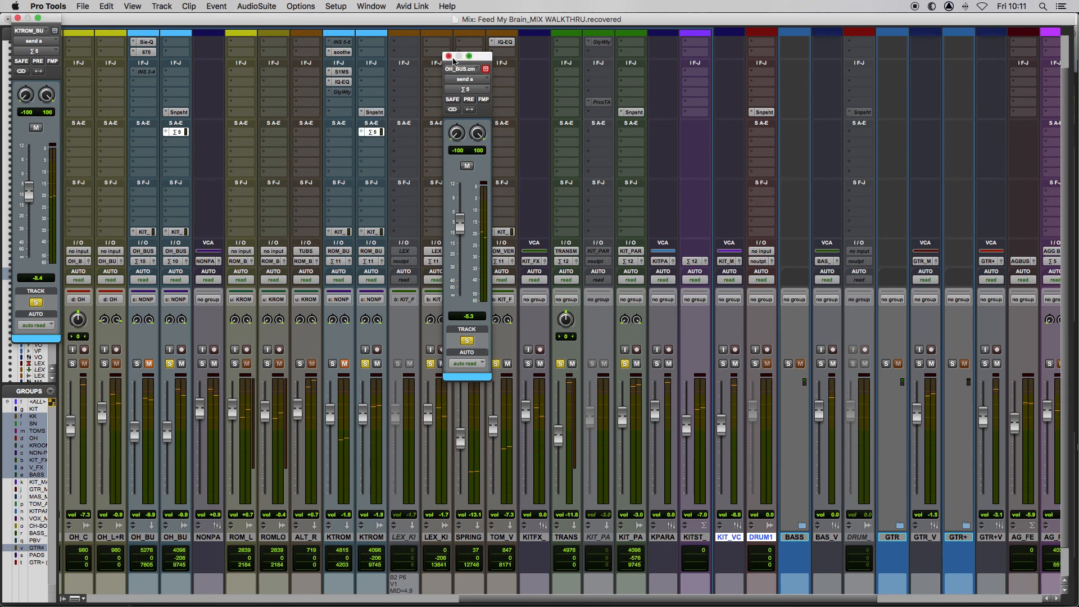
# Close the OH_BUS and KTROM_BU send output windows
pyautogui.click(449, 56)
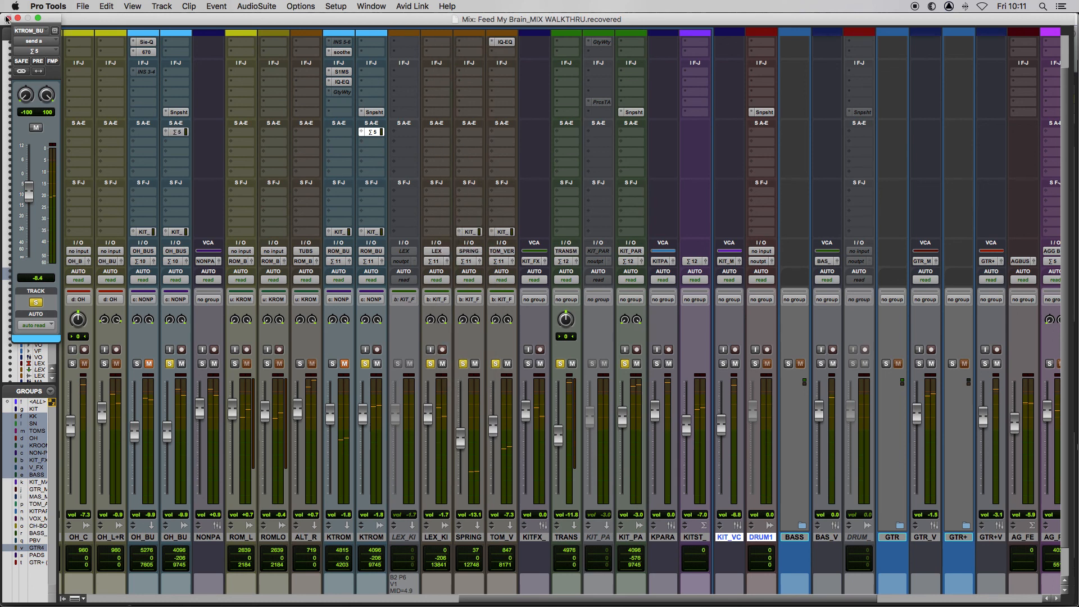
pyautogui.click(65, 39)
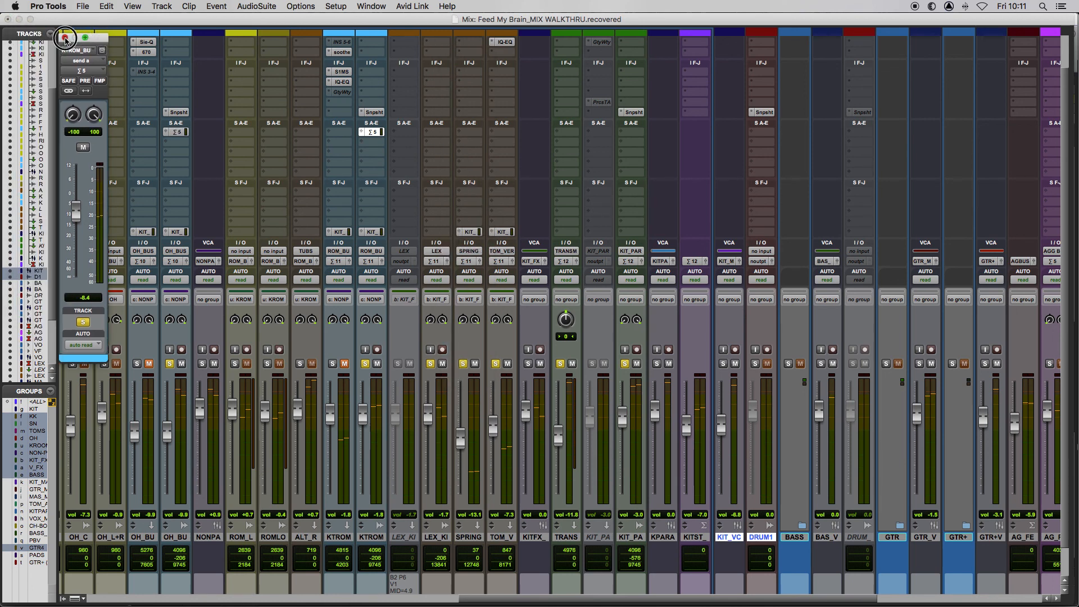
pyautogui.click(65, 37)
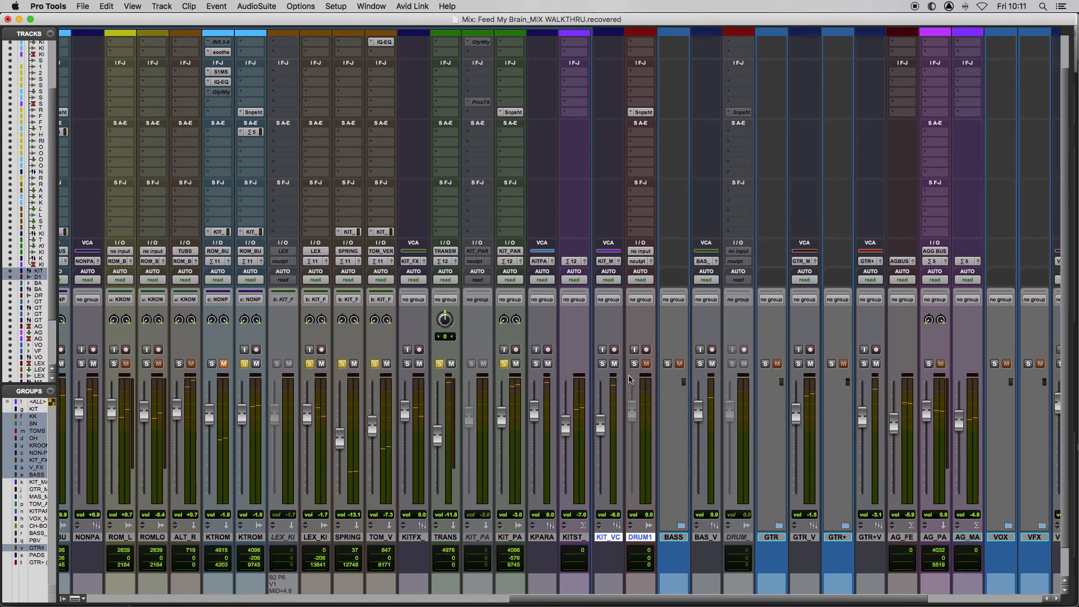
pyautogui.moveTo(598, 196)
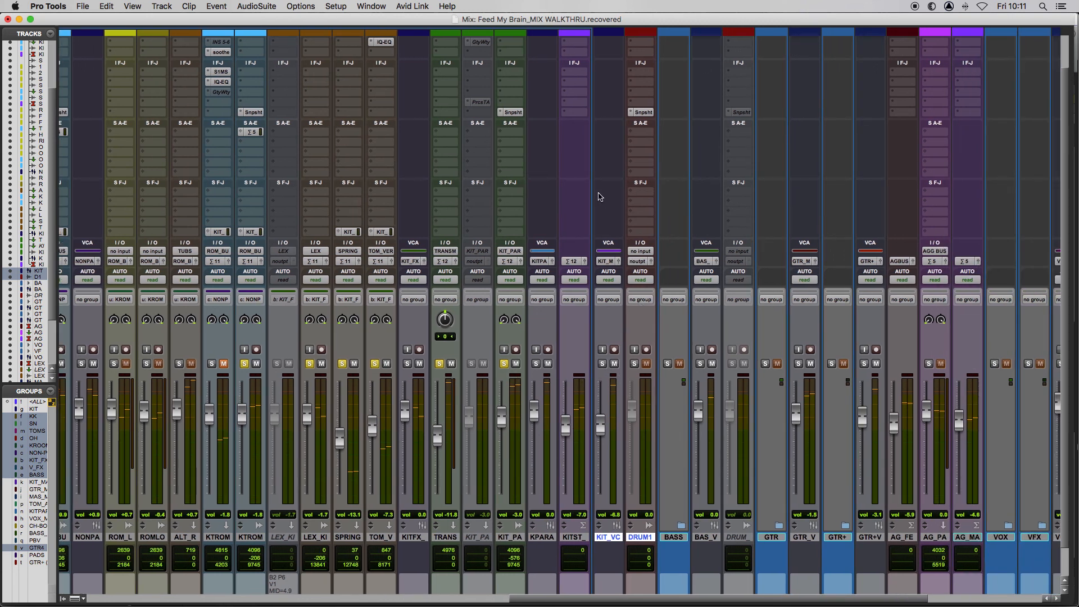
pyautogui.moveTo(580, 334)
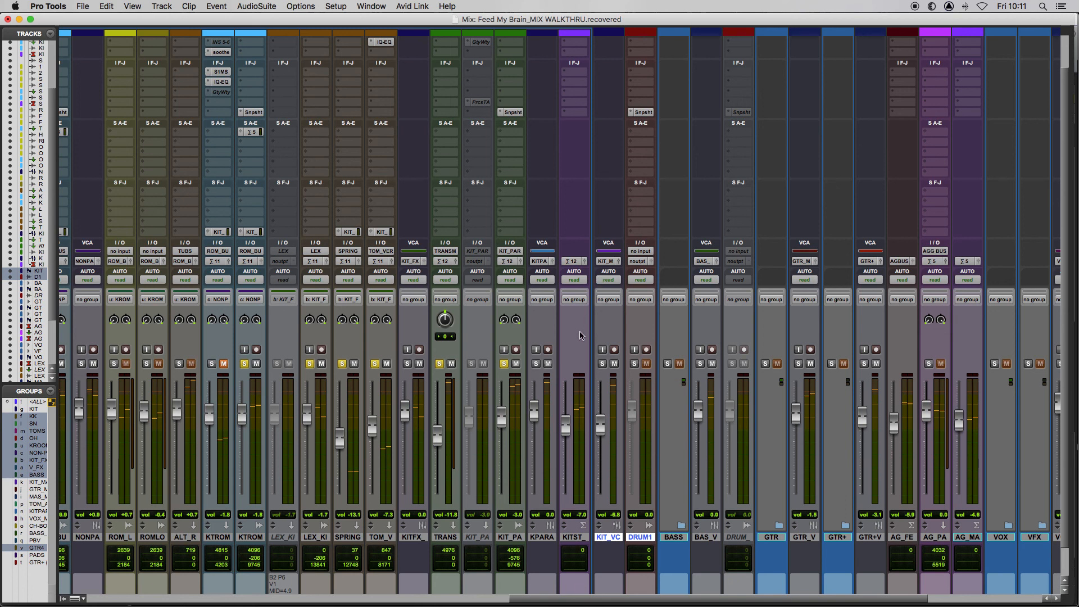